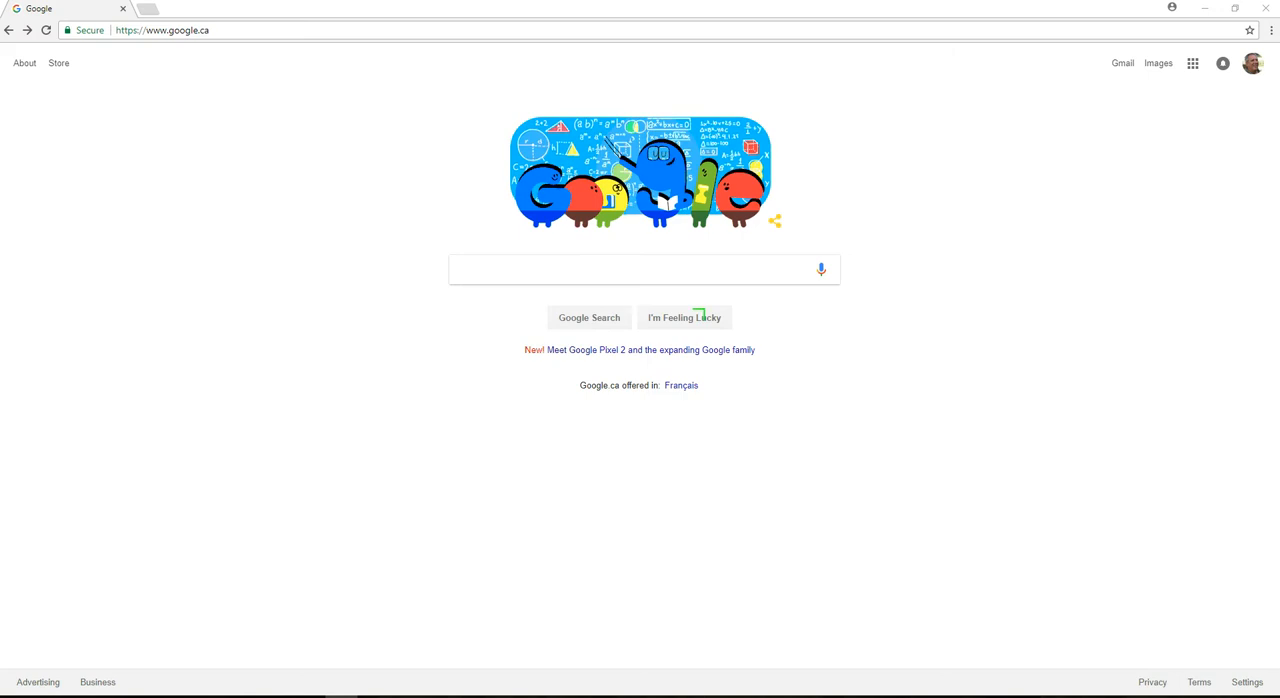
Navigate Chrome's current tab to outlook.com.
left_click(162, 30)
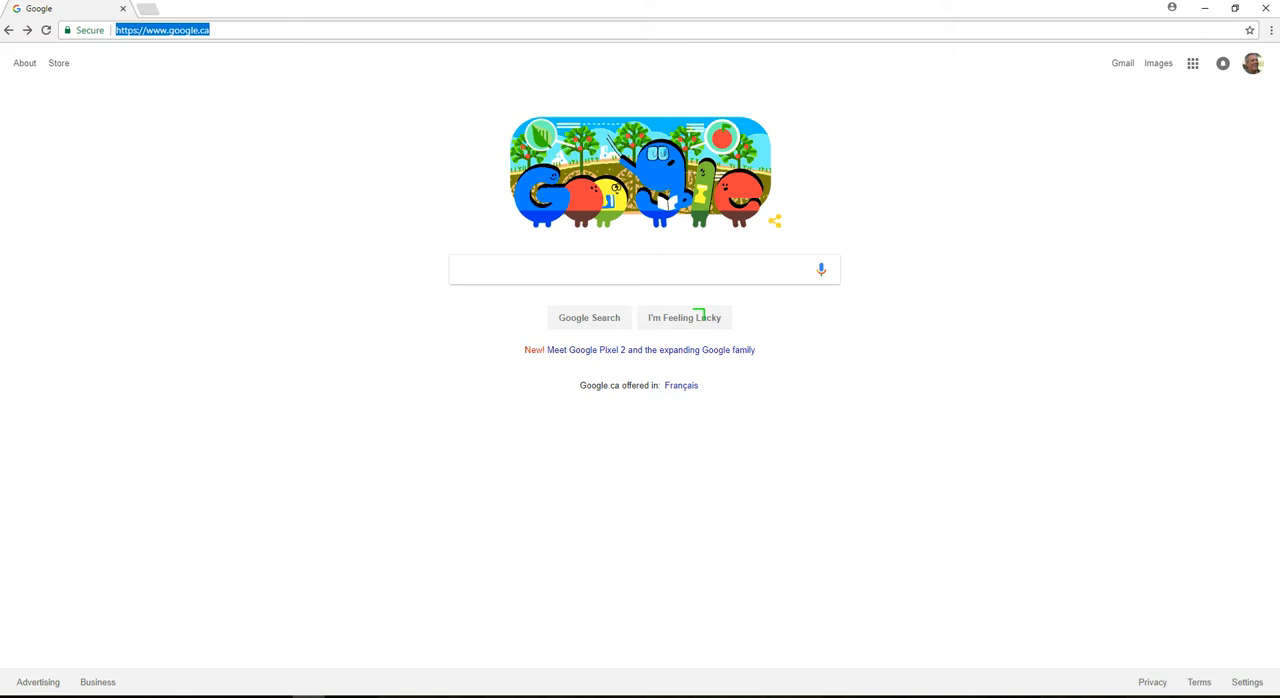
type("outlook.com")
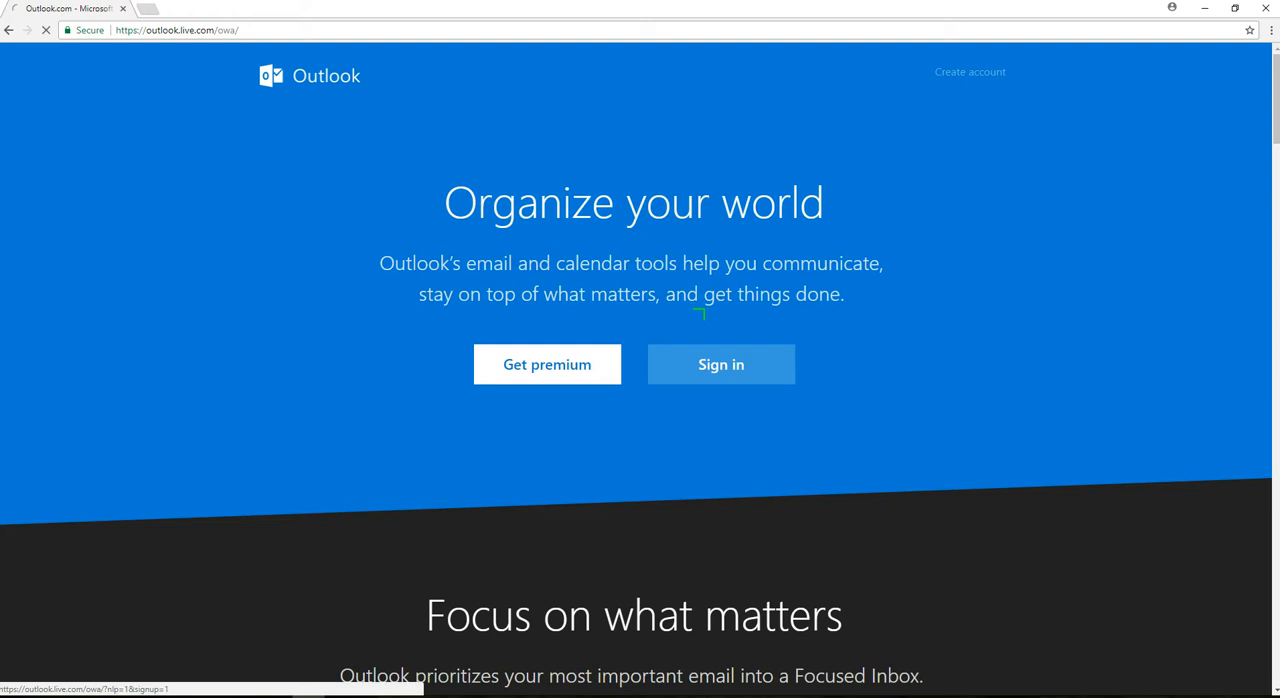
Start signing in to Outlook.com with the school email account.
left_click(968, 71)
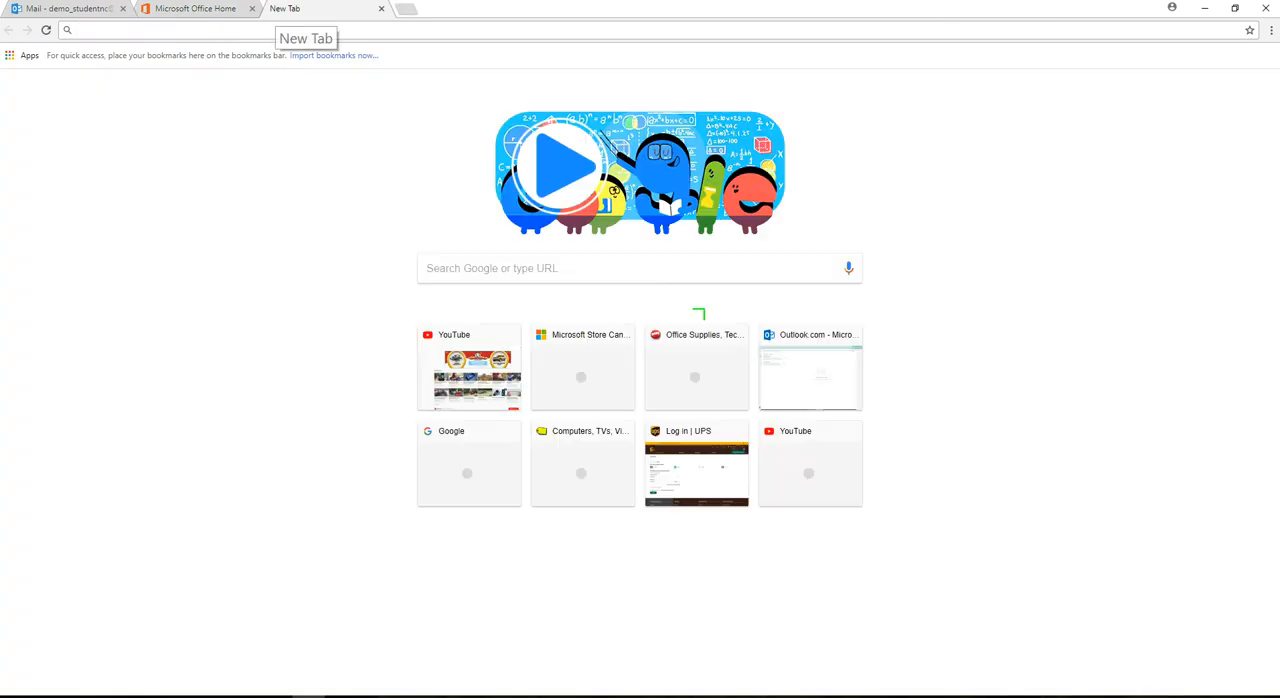
type("https://imagine.microsoft.com")
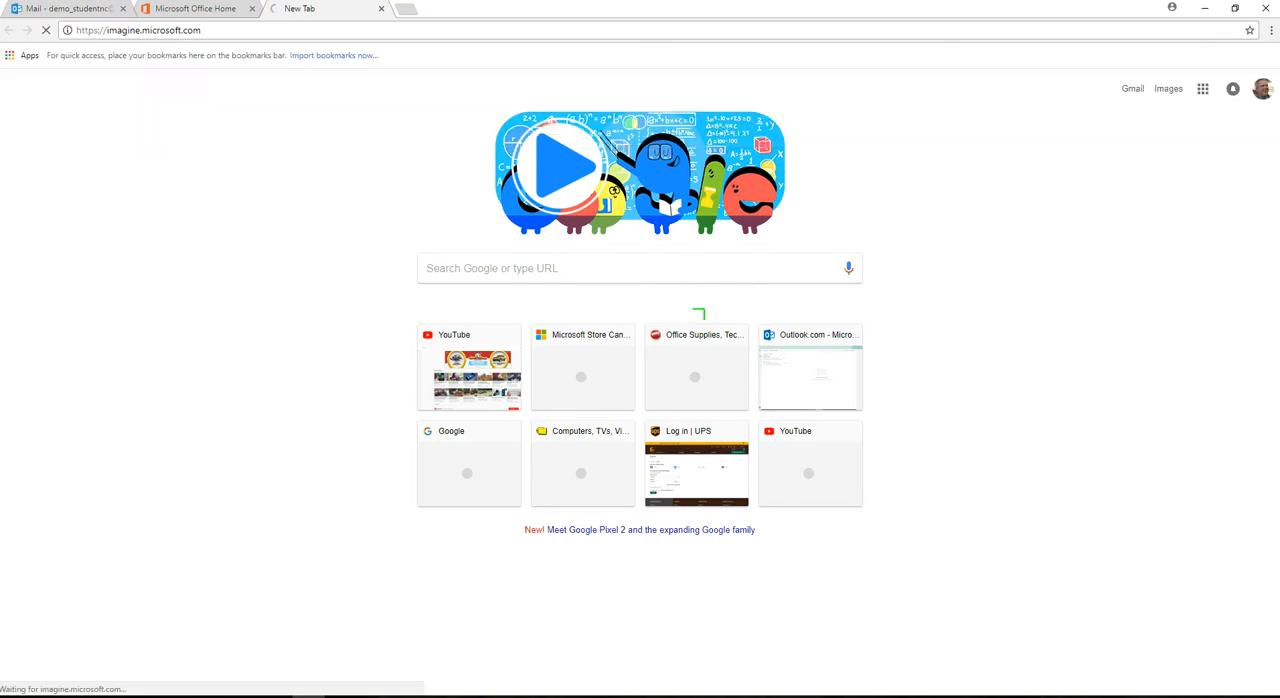
key("Return")
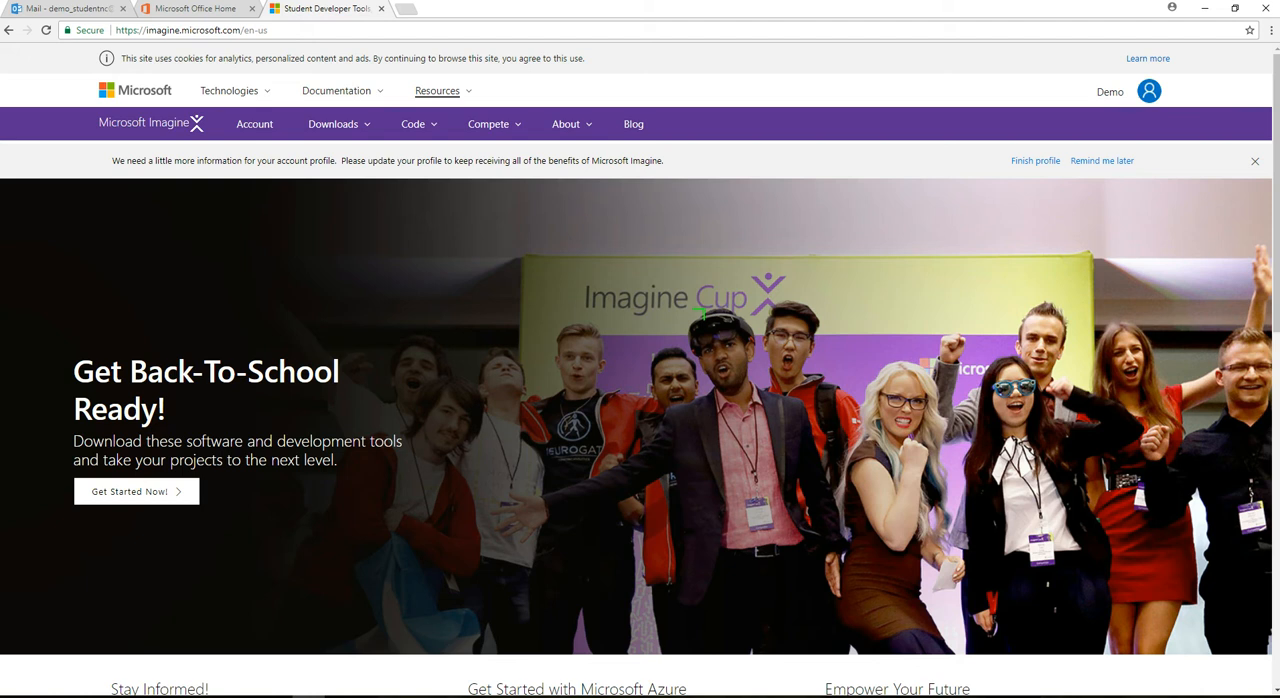
scroll("down", 3)
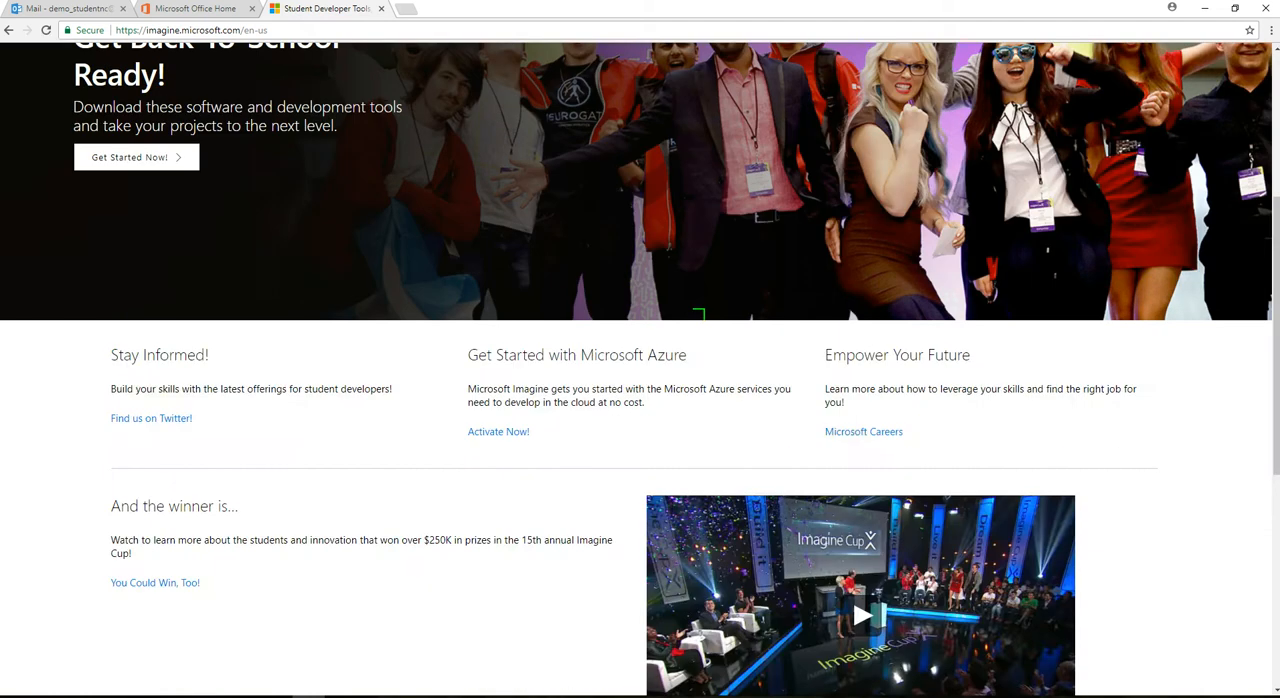
scroll("down", 3)
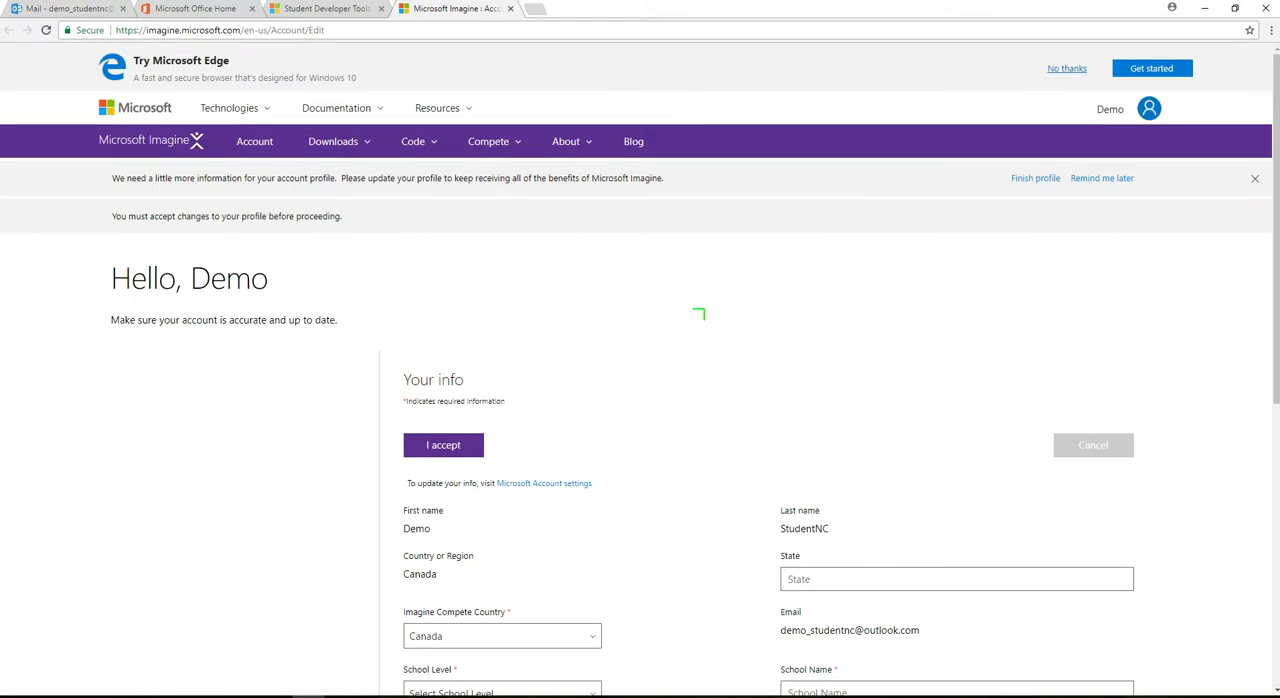
Set the school level to College / undergrad, correcting an initial Graduate choice.
scroll("down", 3)
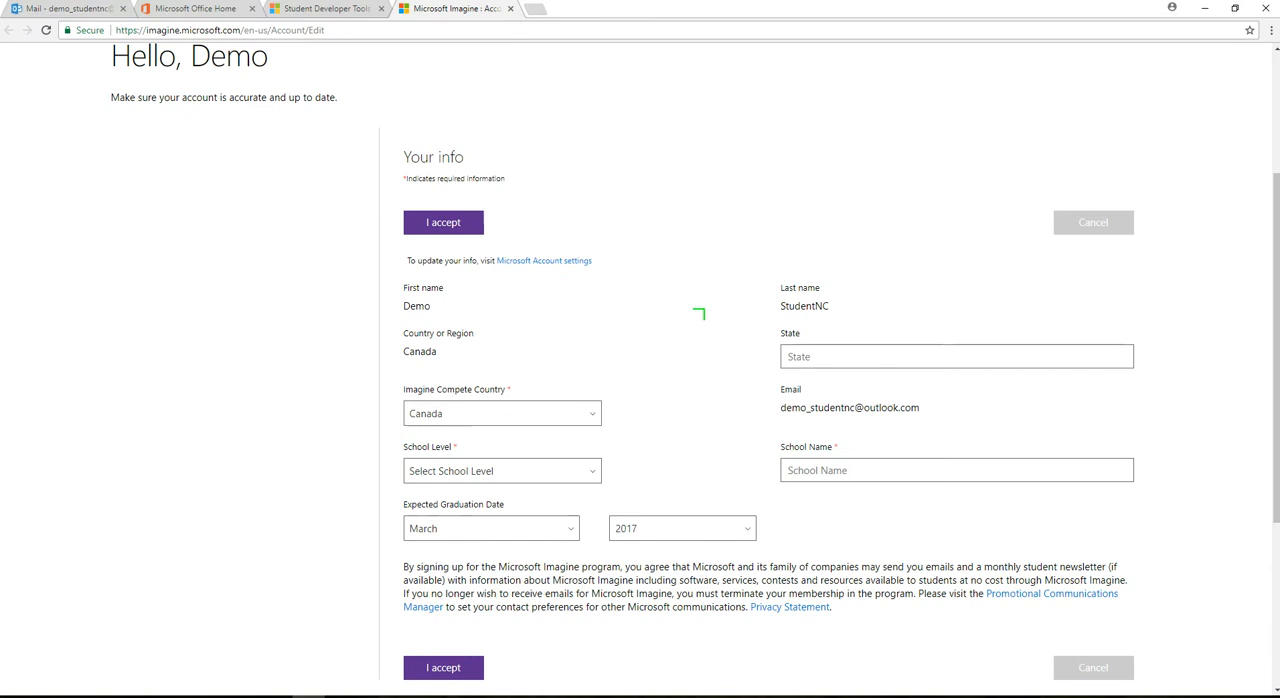
mouse_move(1025, 311)
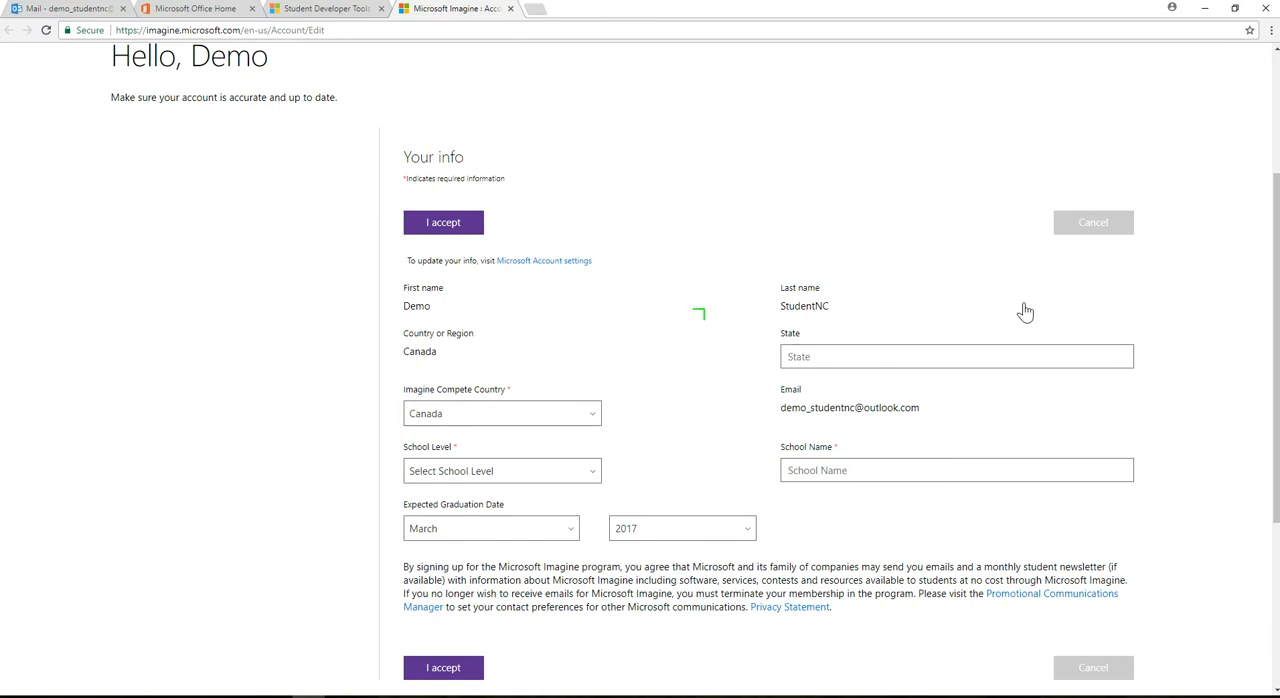
left_click(501, 470)
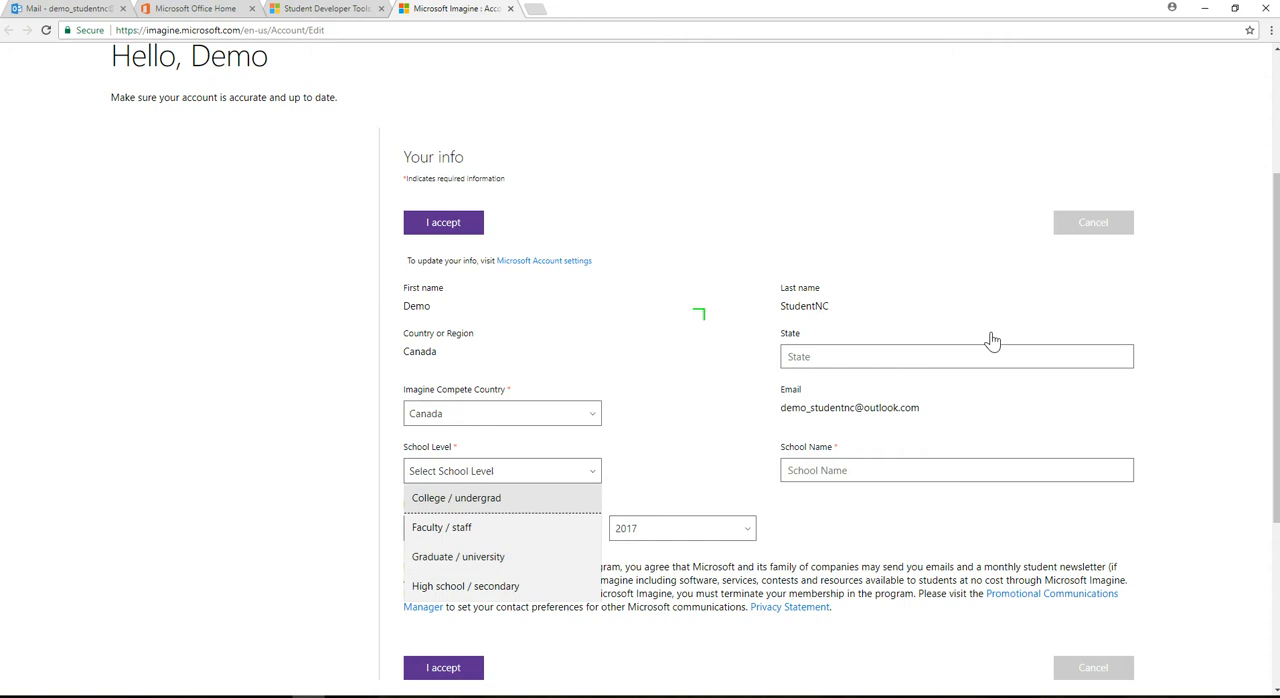
mouse_move(908, 488)
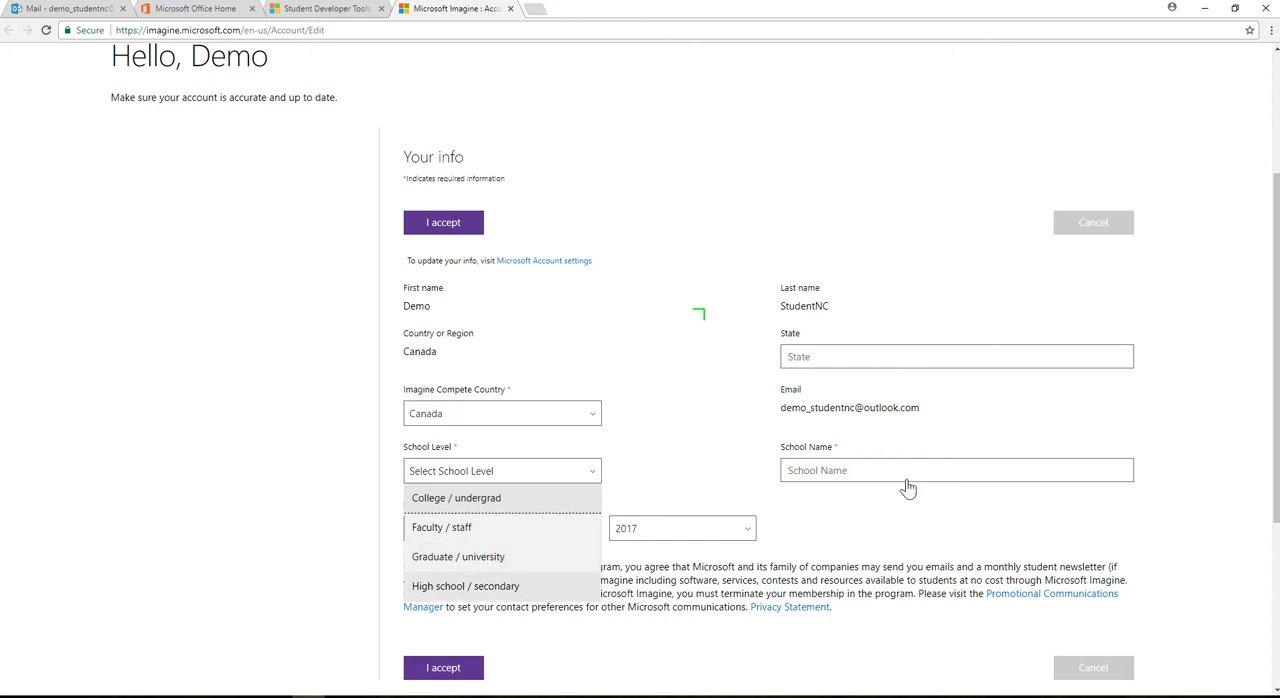
mouse_move(889, 438)
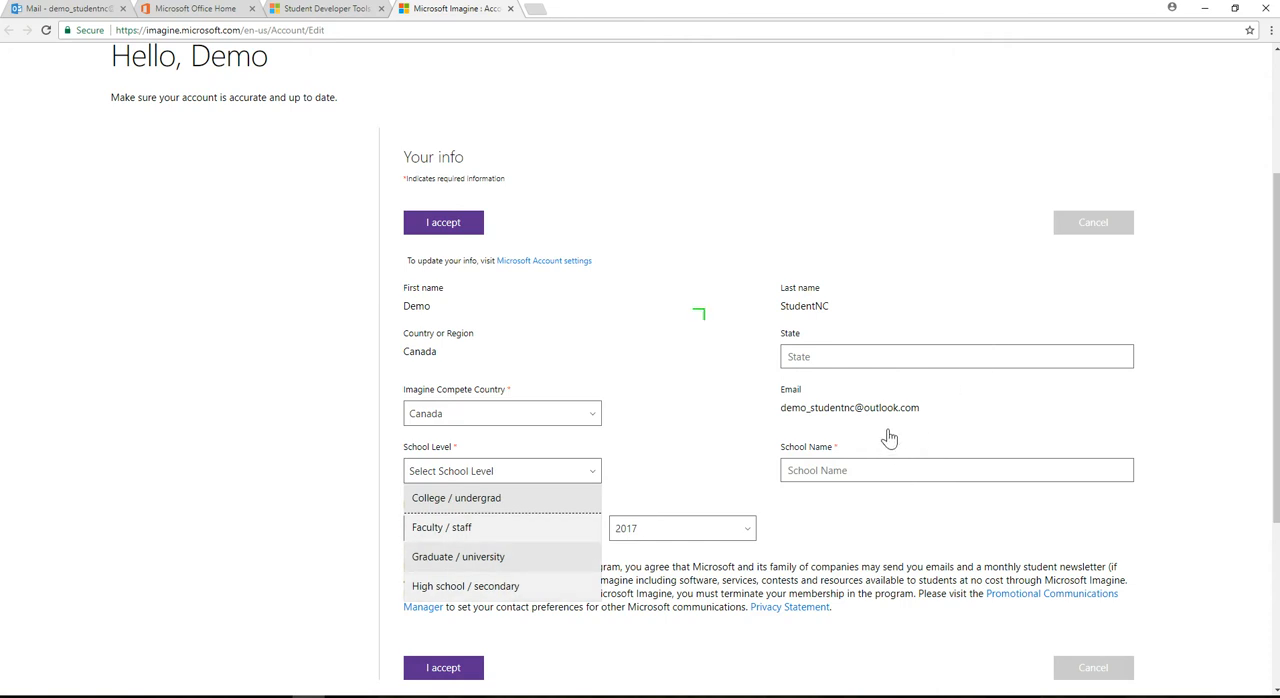
mouse_move(458, 556)
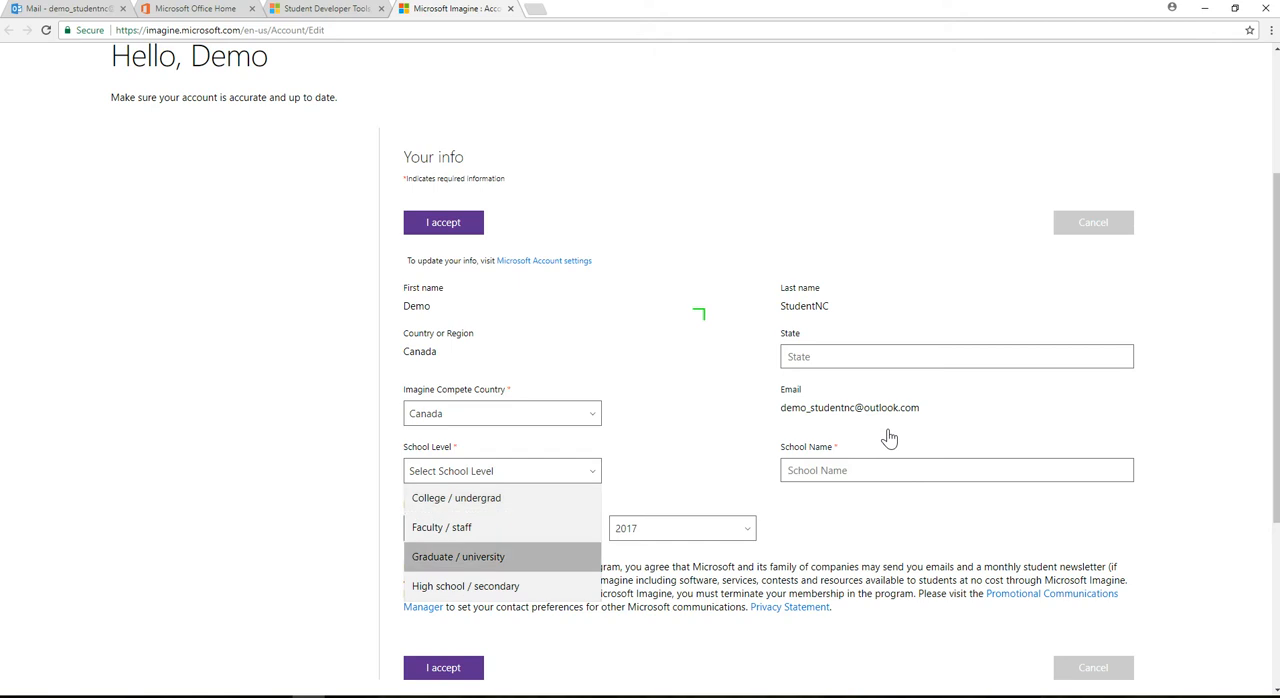
left_click(457, 556)
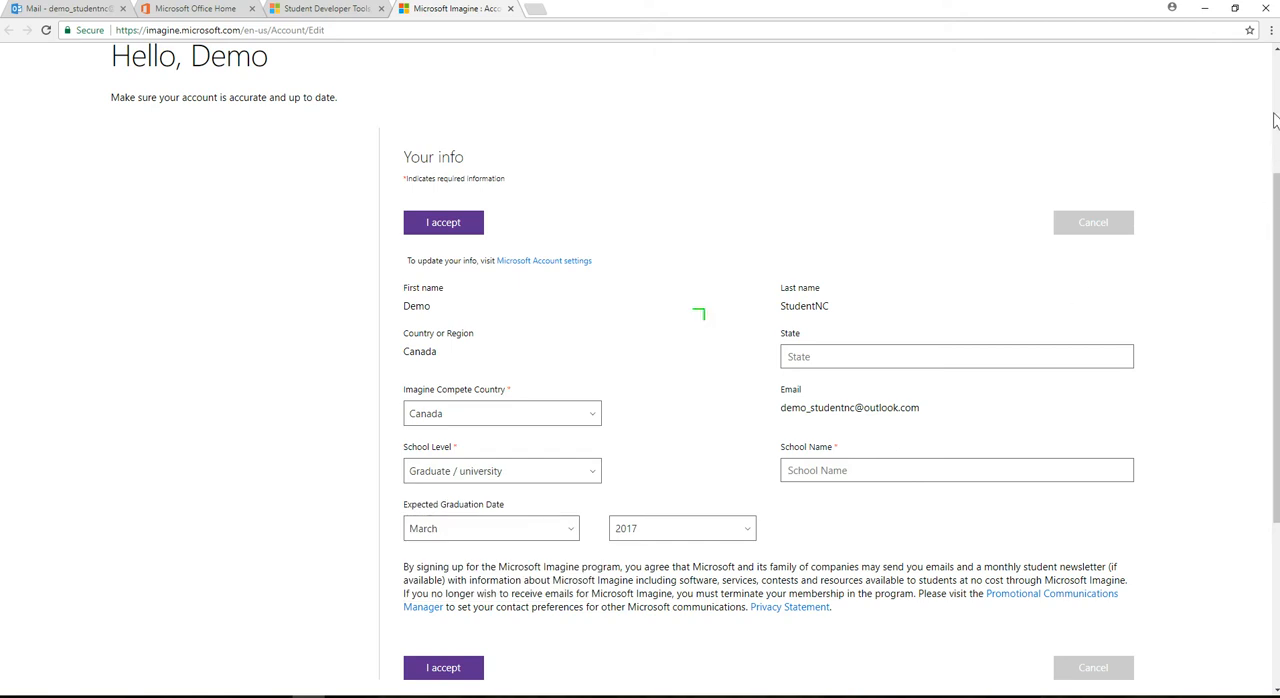
scroll("down", 3)
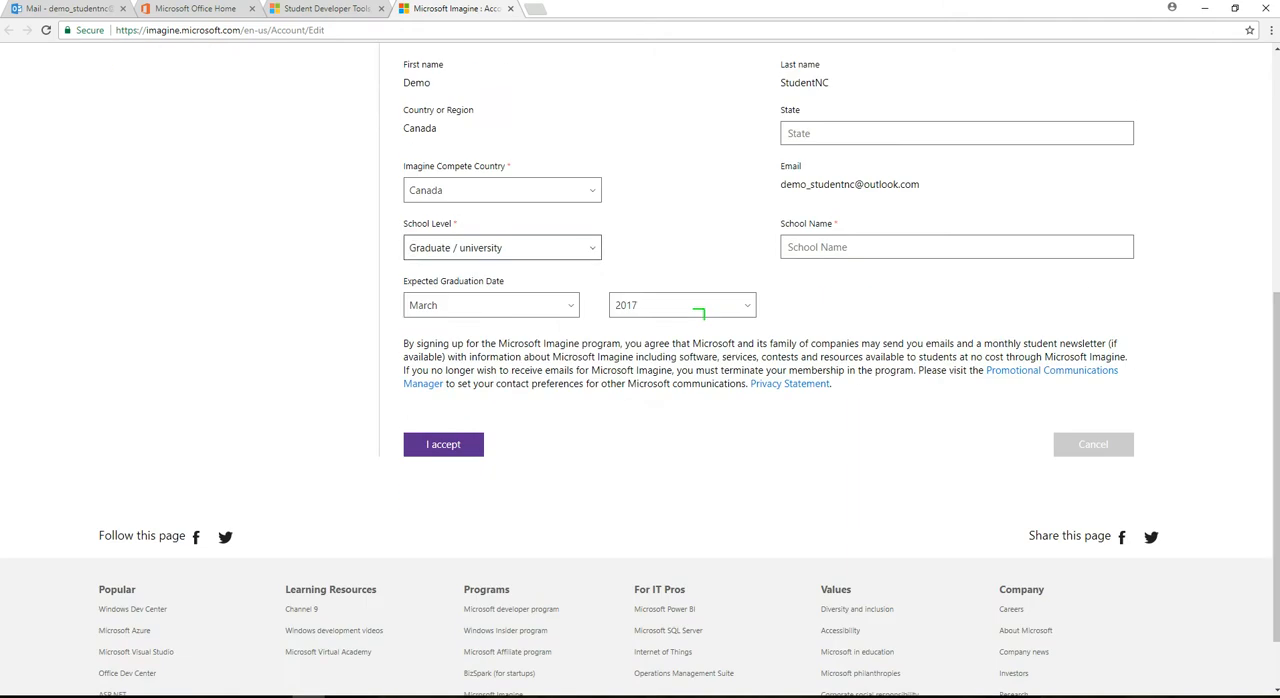
left_click(500, 247)
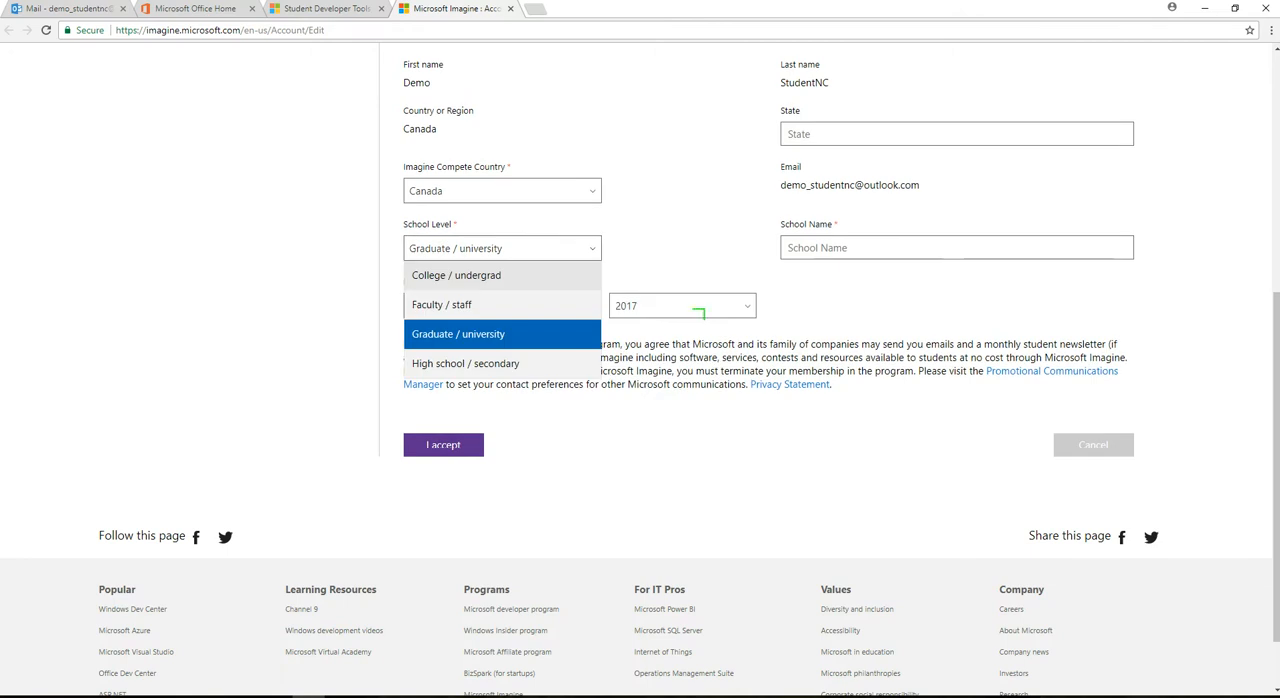
left_click(456, 275)
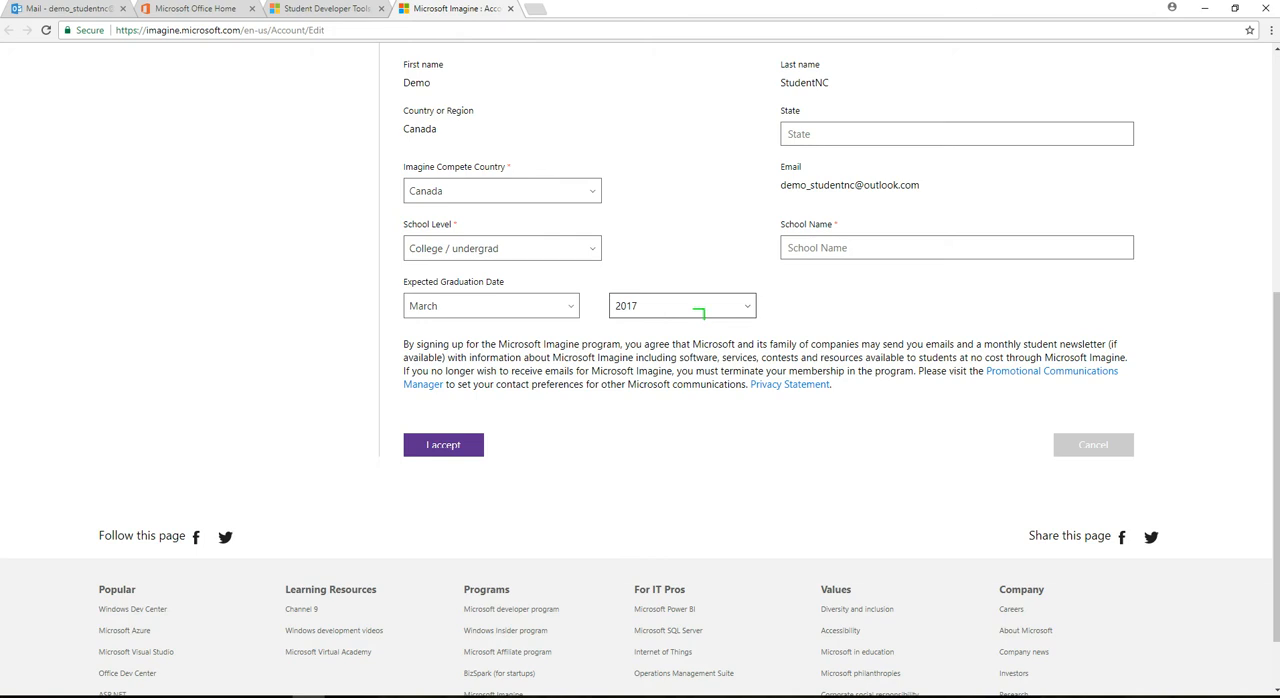
Fill in graduation year 2018, school Niagara College Canada, and state ON.
left_click(680, 305)
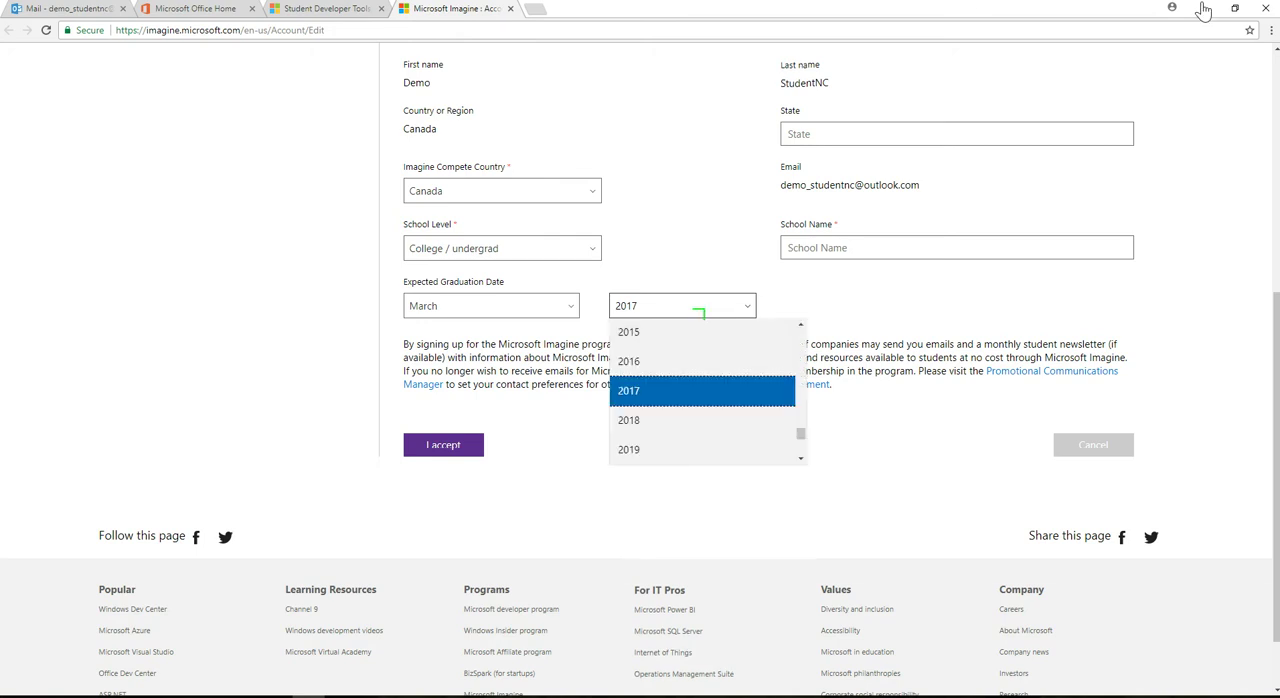
left_click(628, 420)
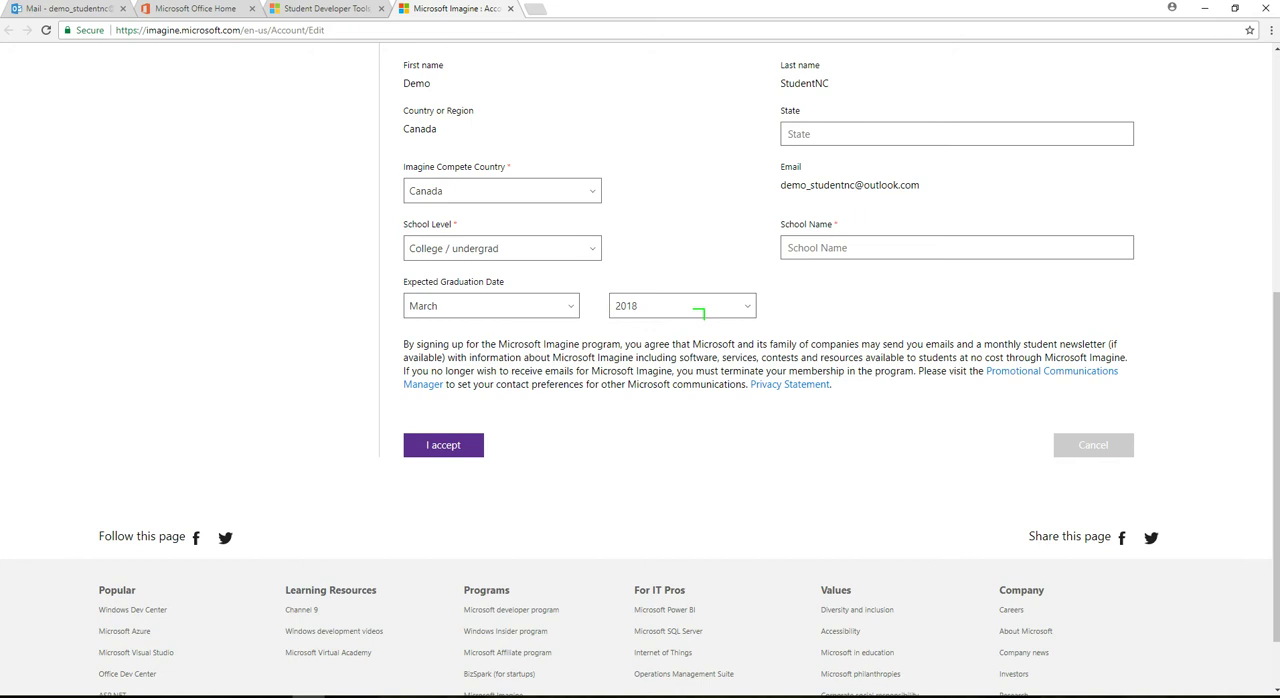
type("Nia")
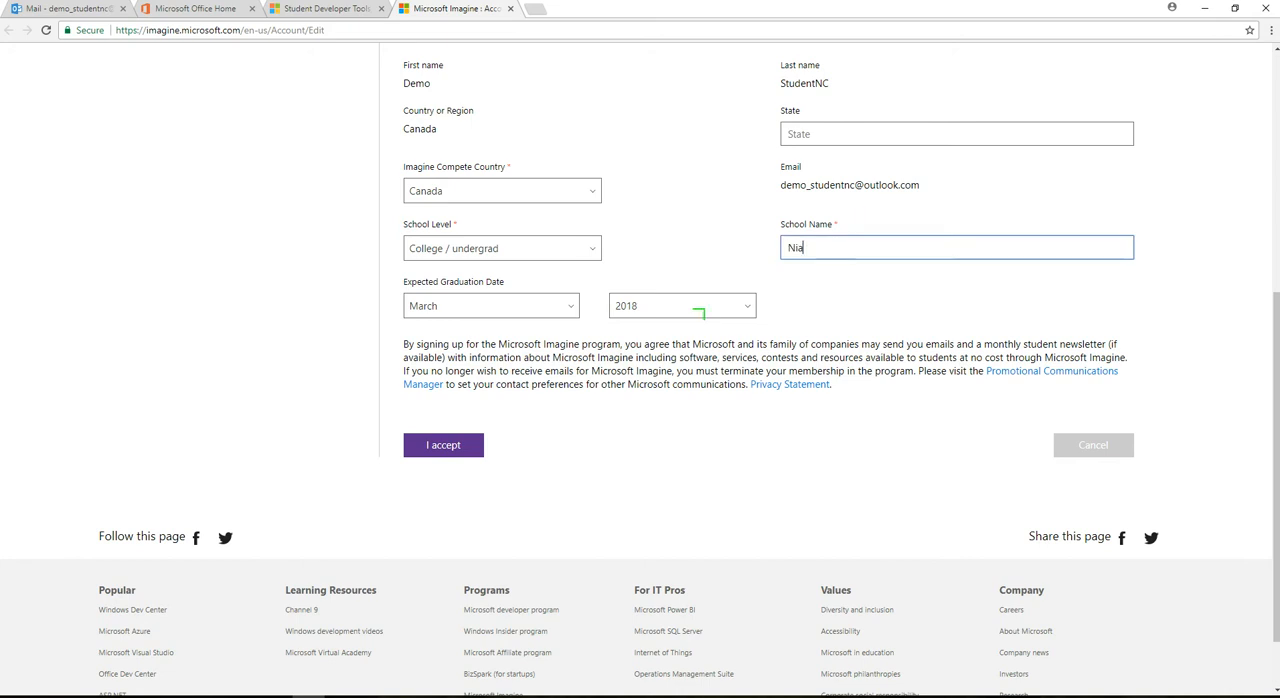
type("gara Col")
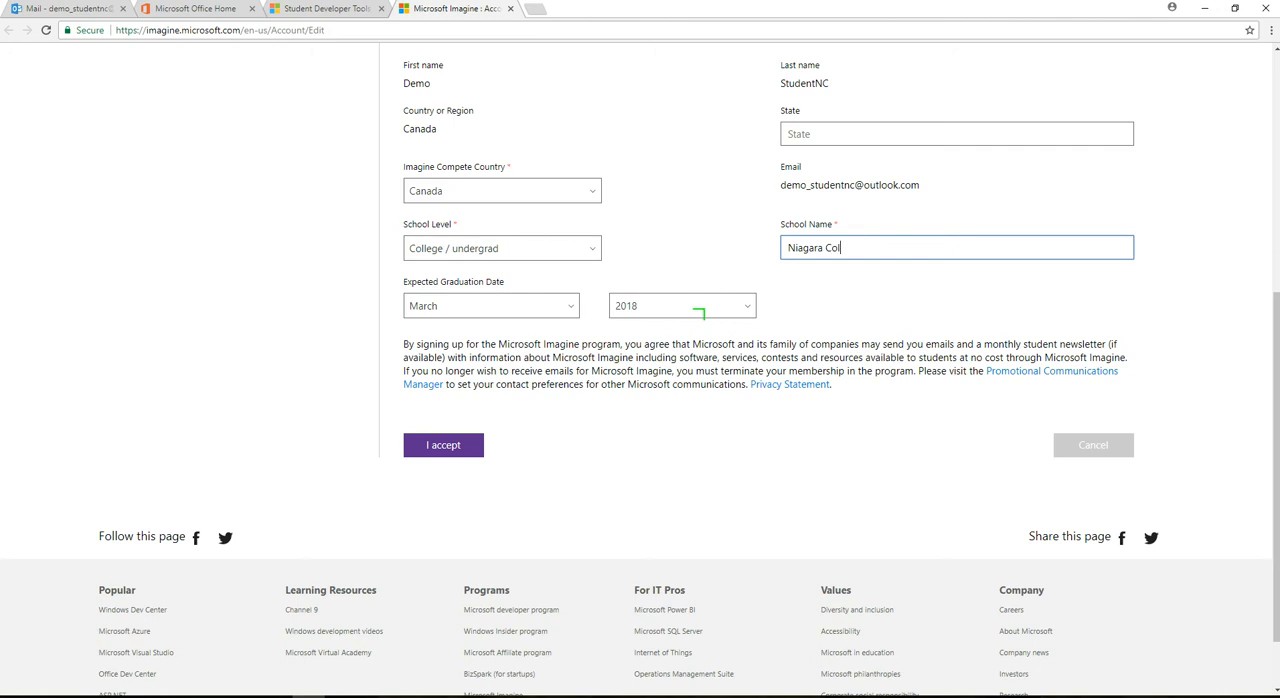
type("lege")
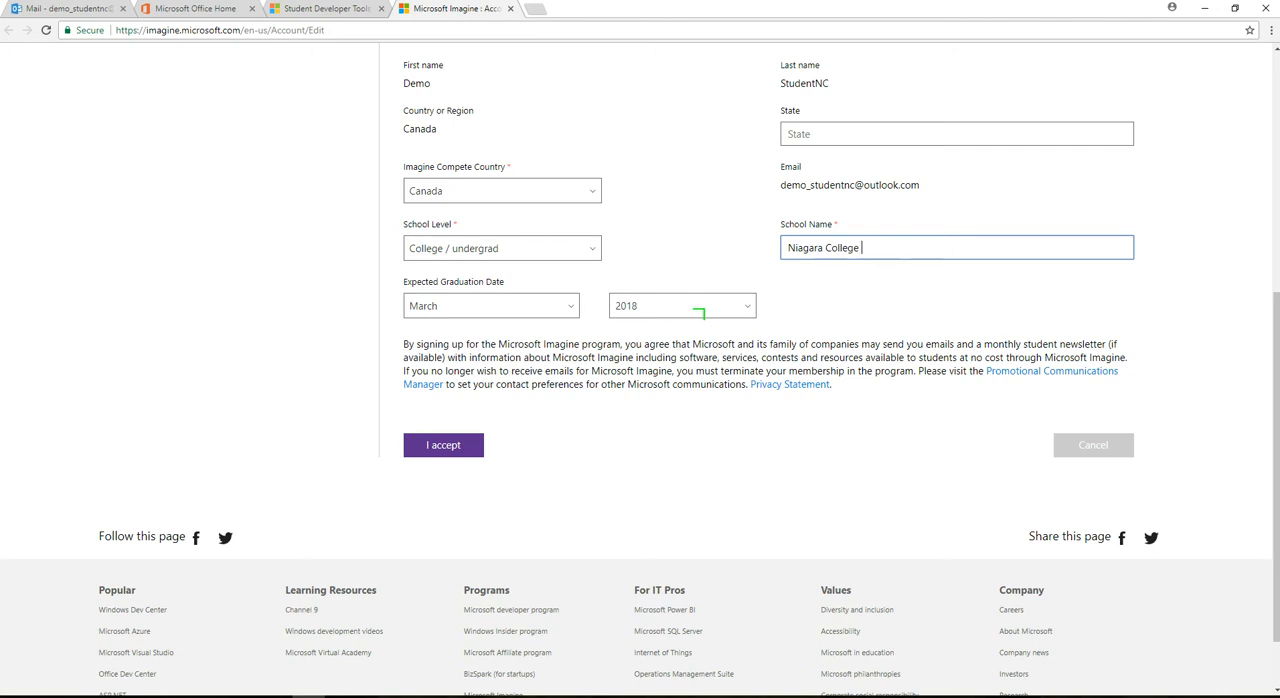
type("Canada")
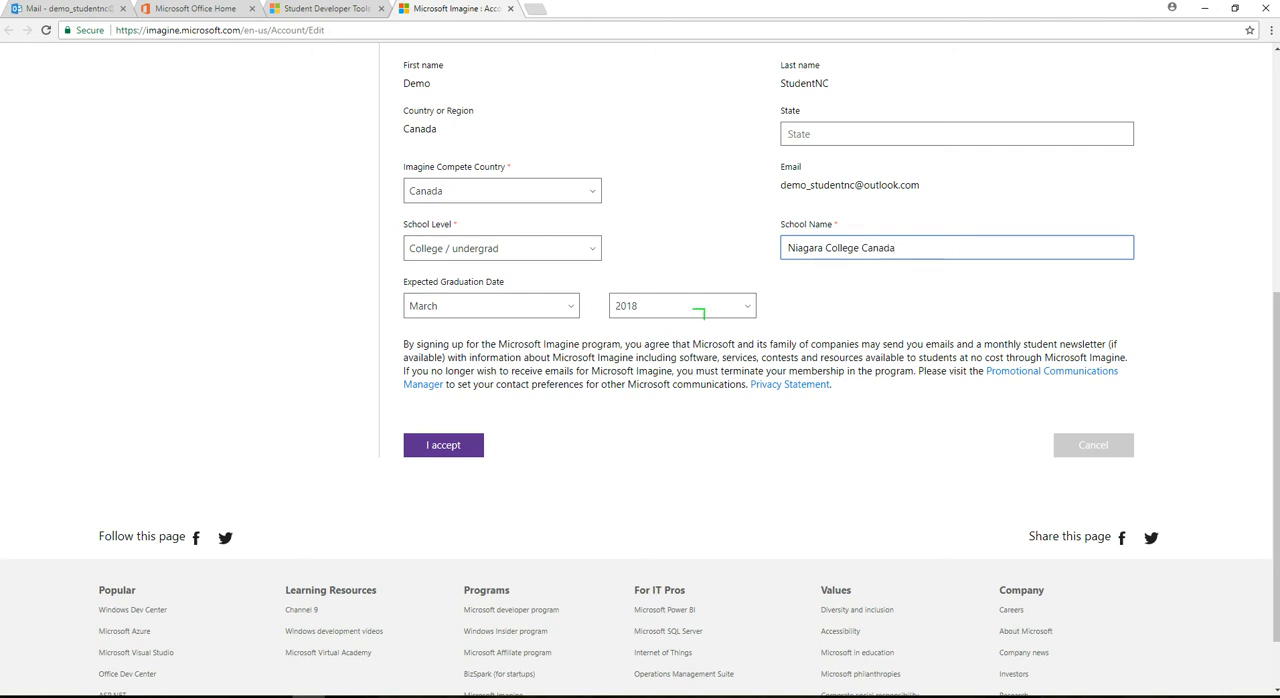
type("O")
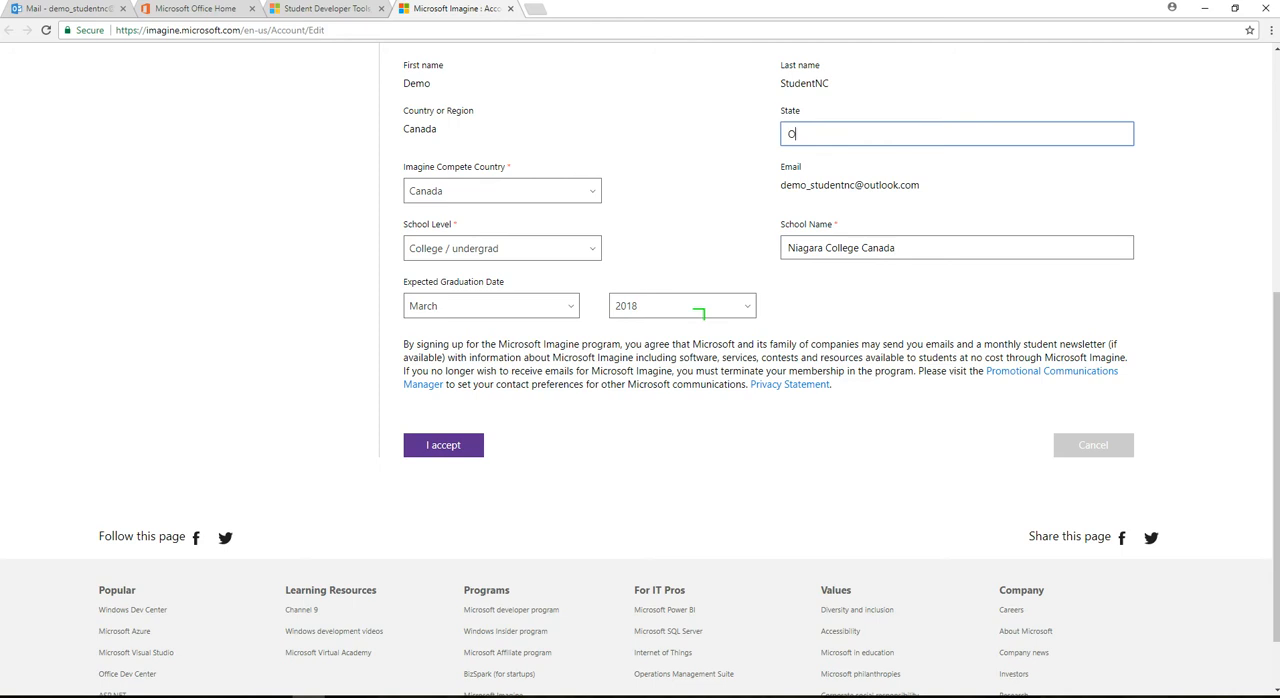
type("N")
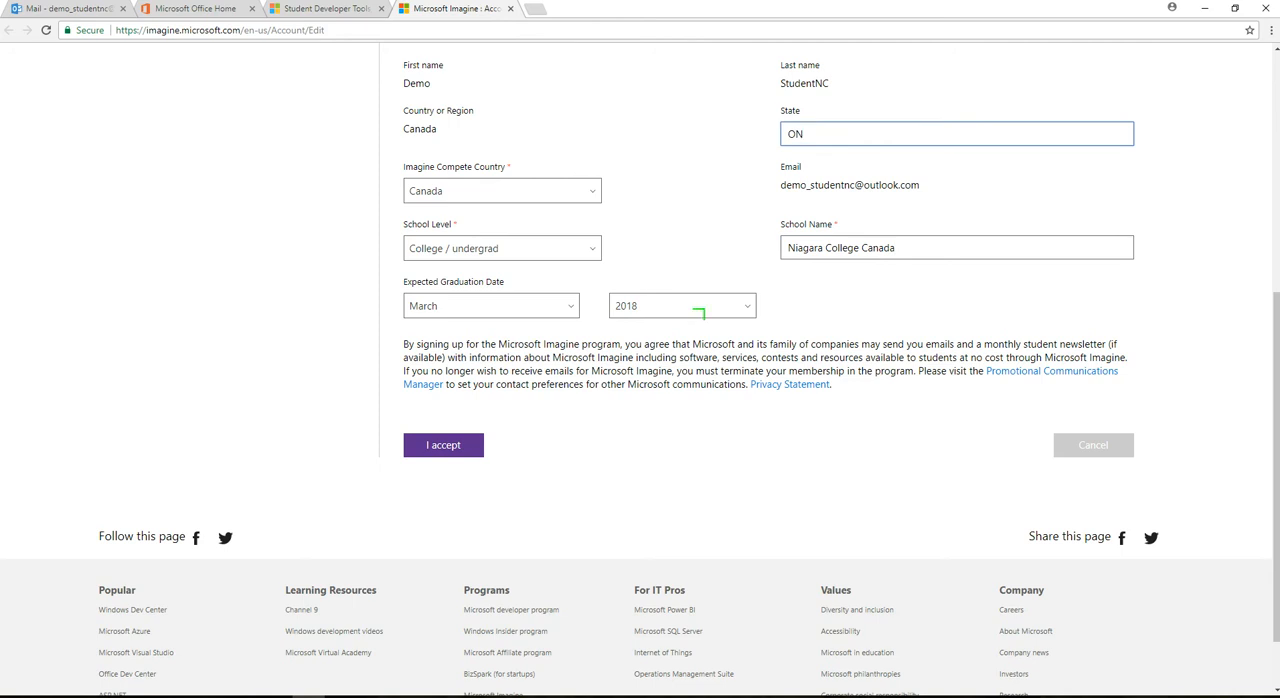
scroll("up", 3)
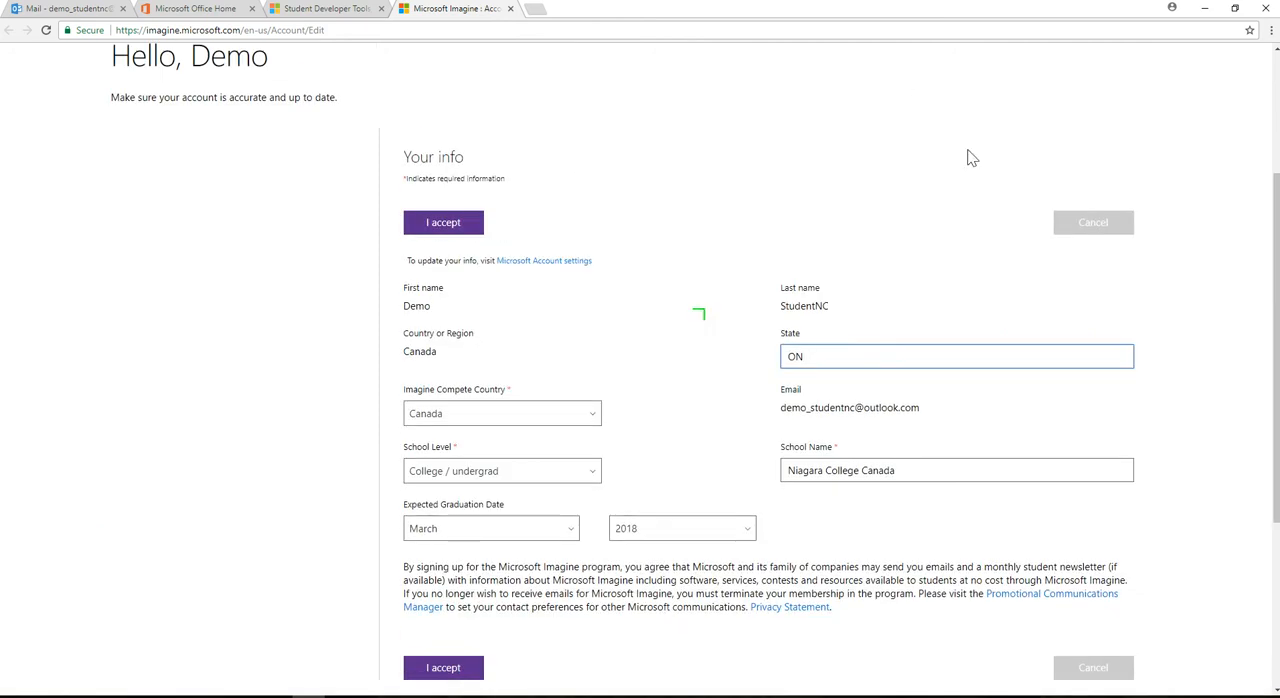
mouse_move(934, 386)
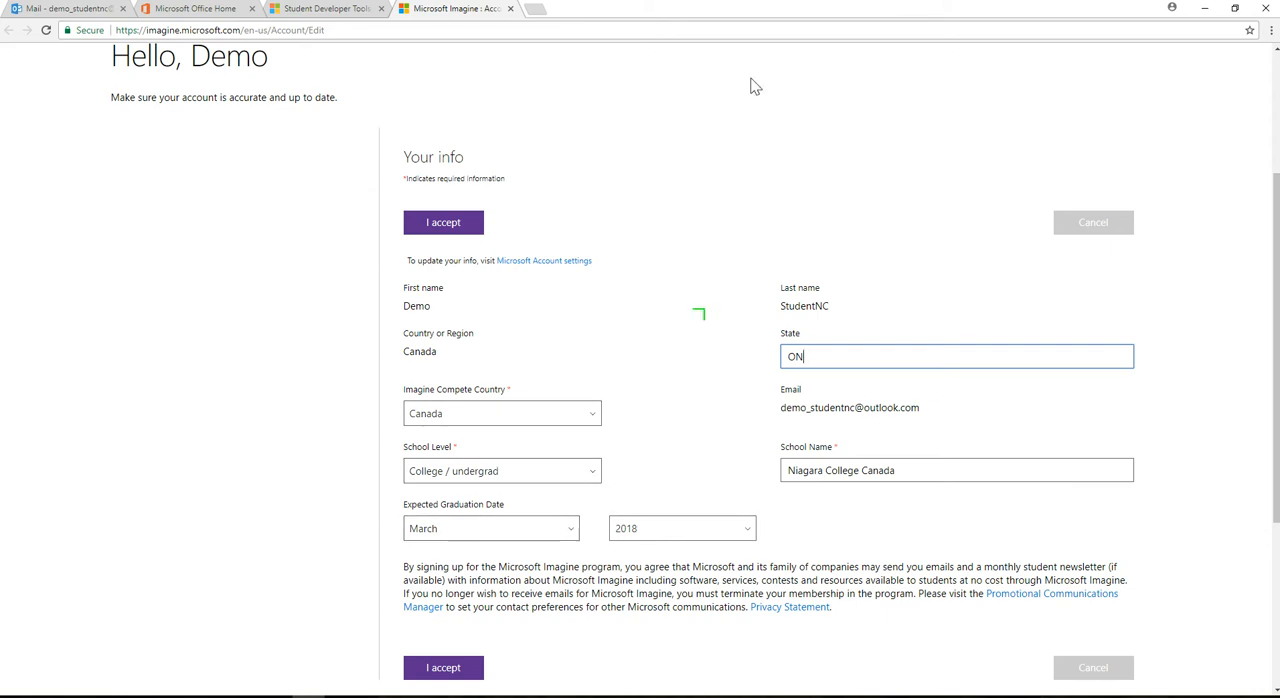
scroll("down", 3)
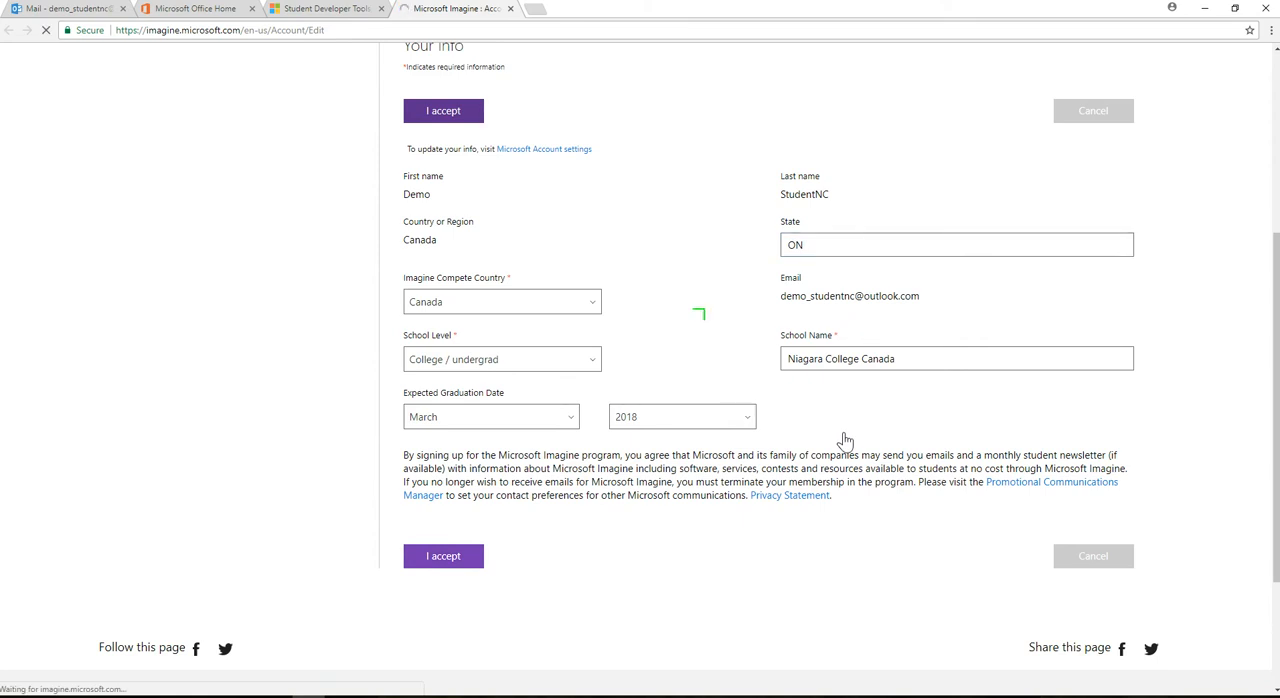
Accept and save the profile, then choose 'Please verify your student status'.
left_click(443, 110)
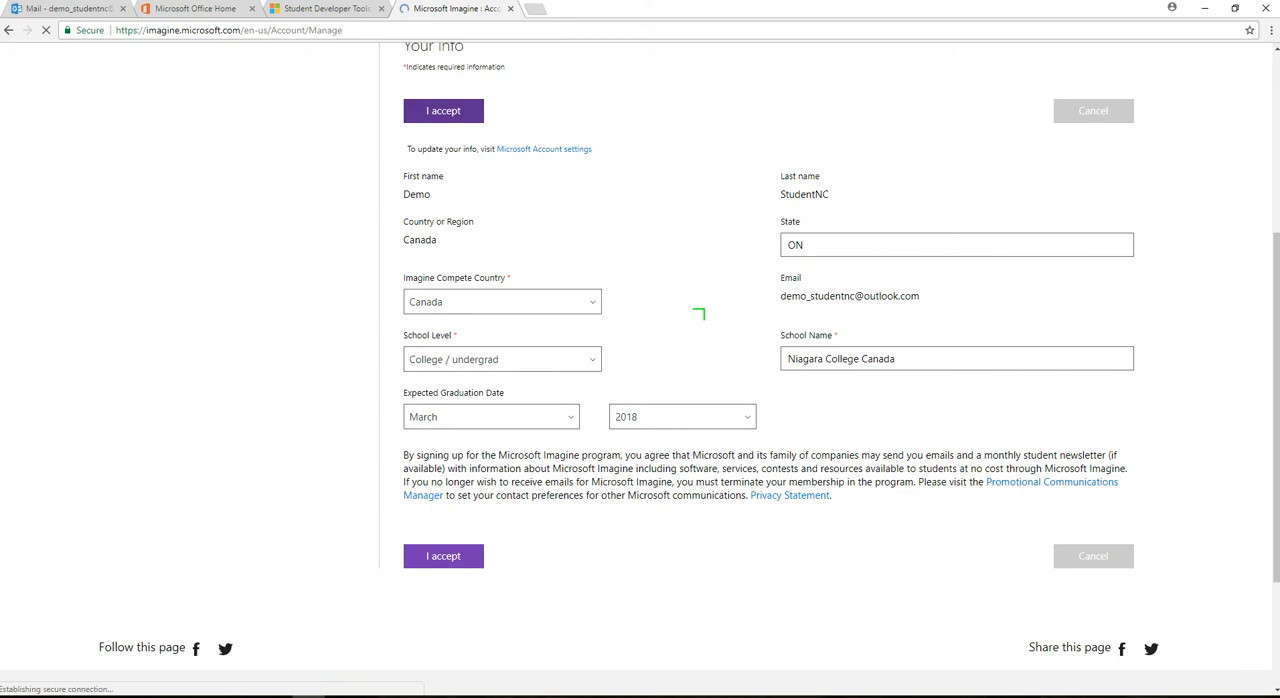
left_click(443, 110)
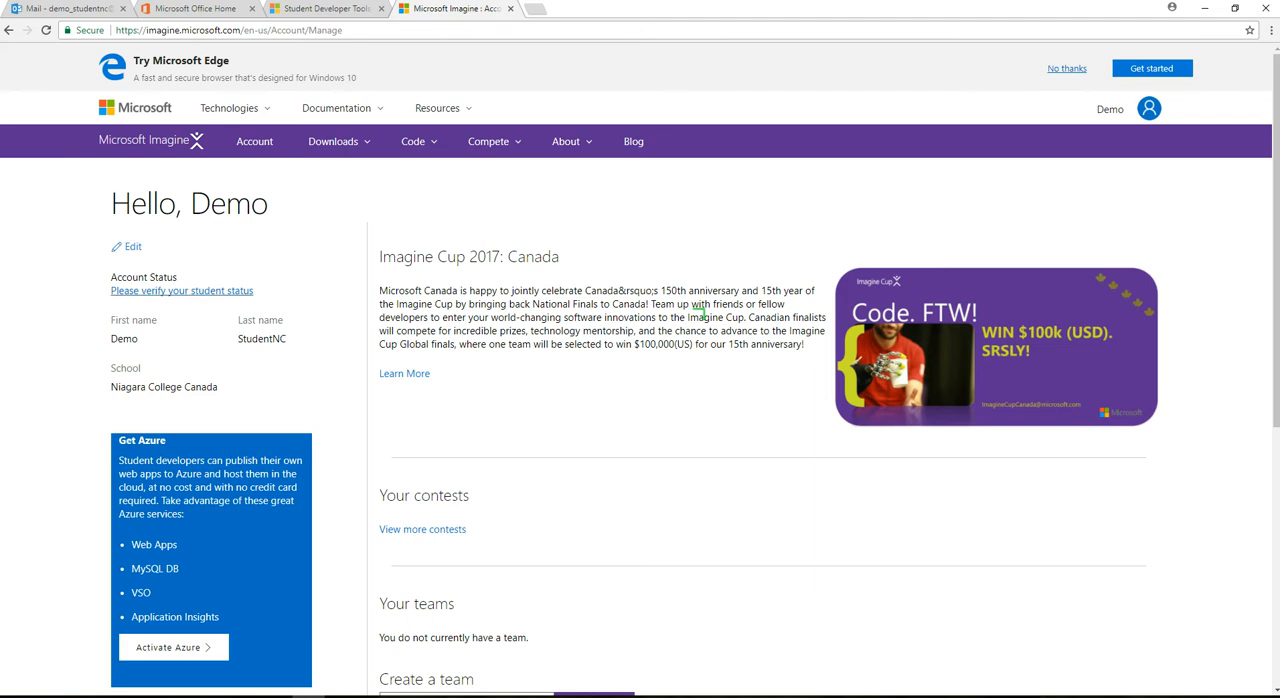
mouse_move(181, 290)
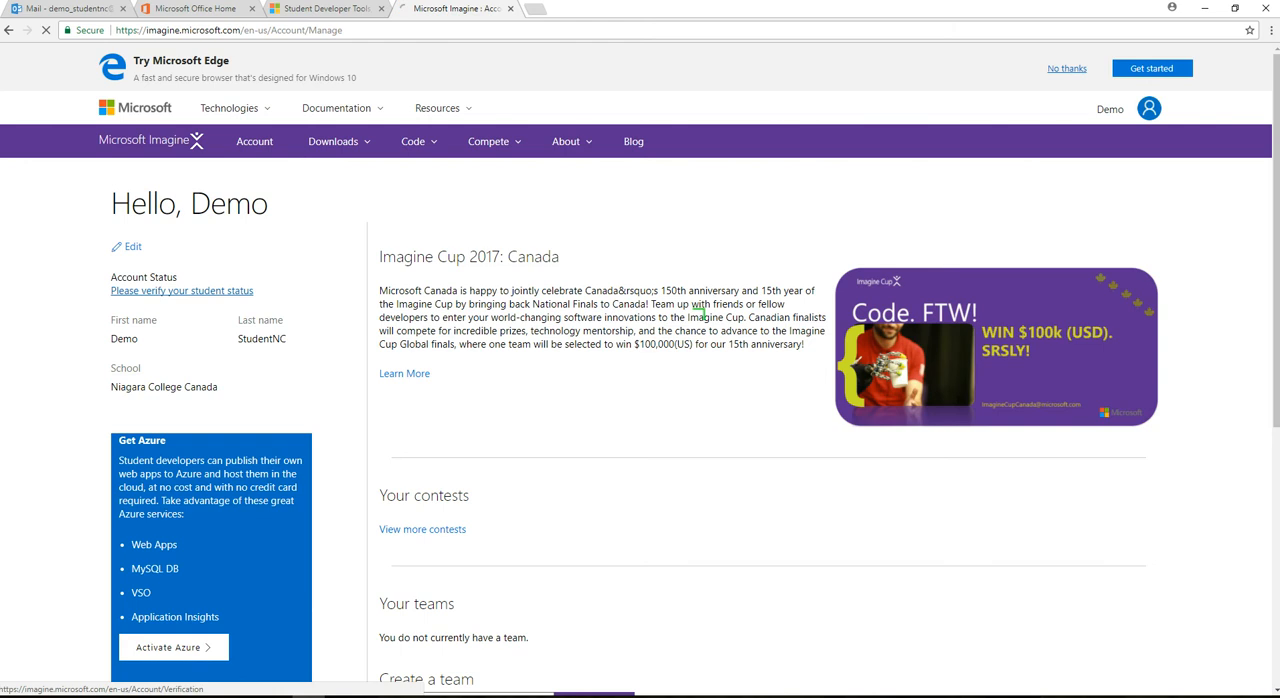
left_click(181, 290)
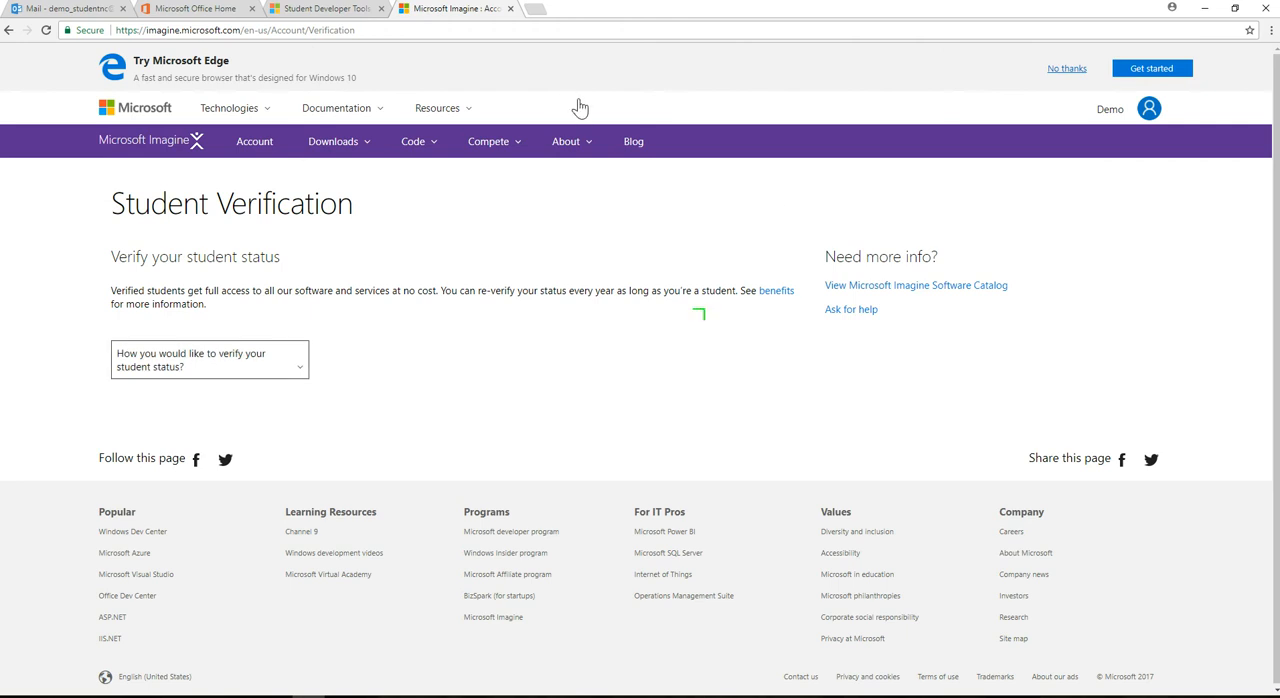
Choose School email address as the verification method.
left_click(209, 359)
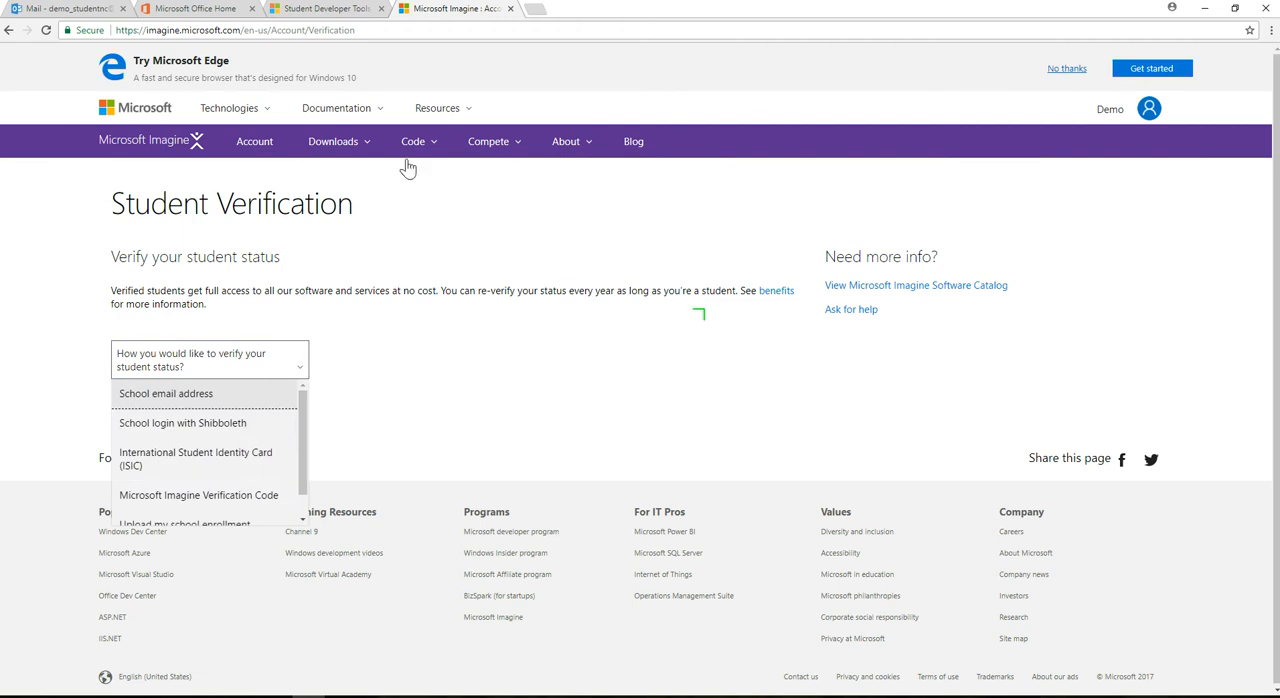
mouse_move(398, 155)
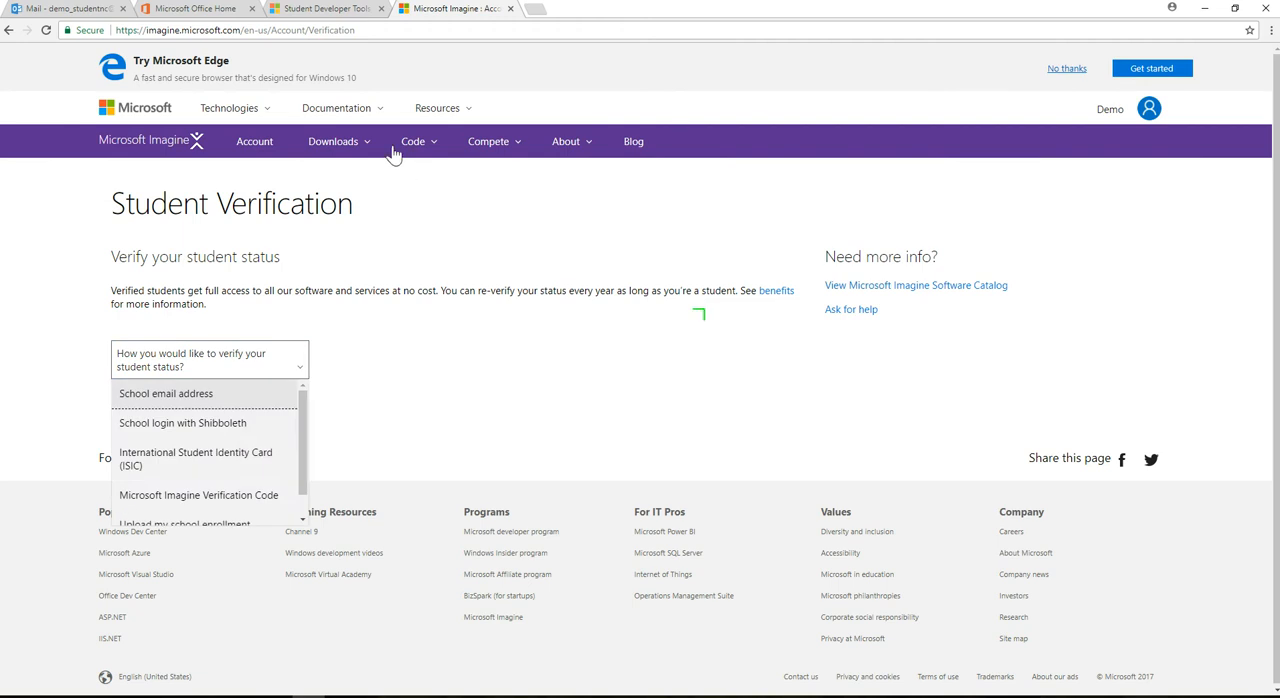
left_click(165, 393)
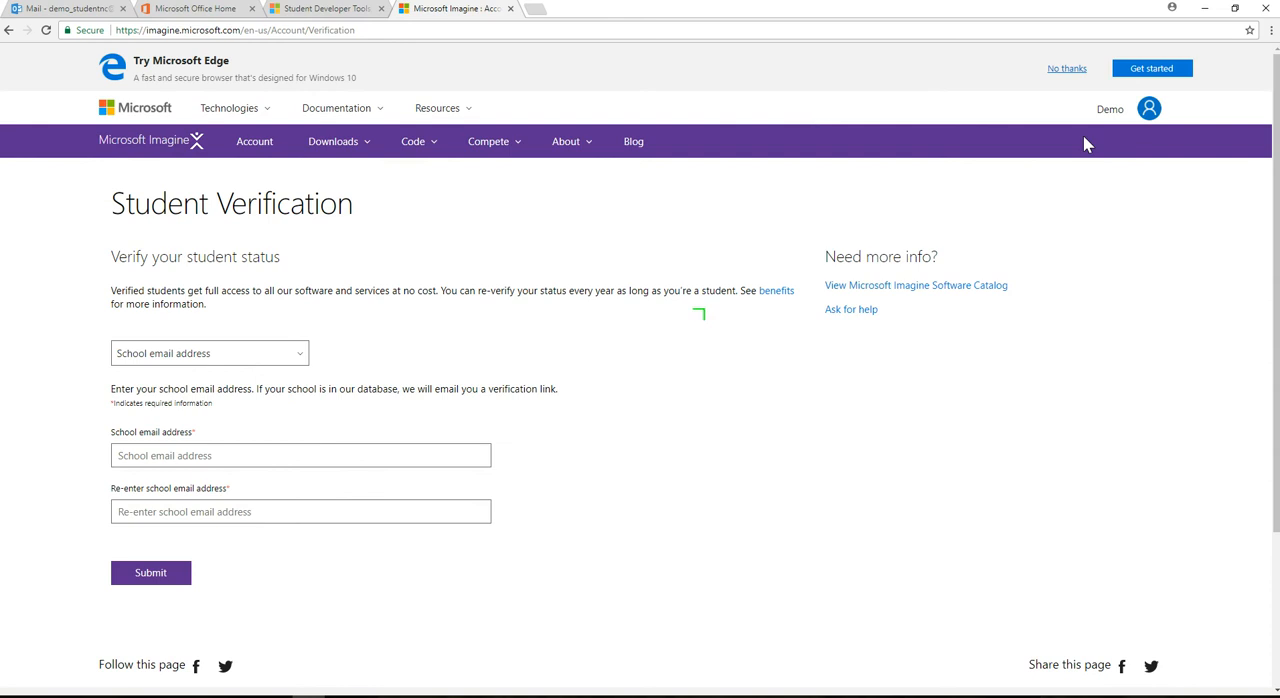
scroll("down", 3)
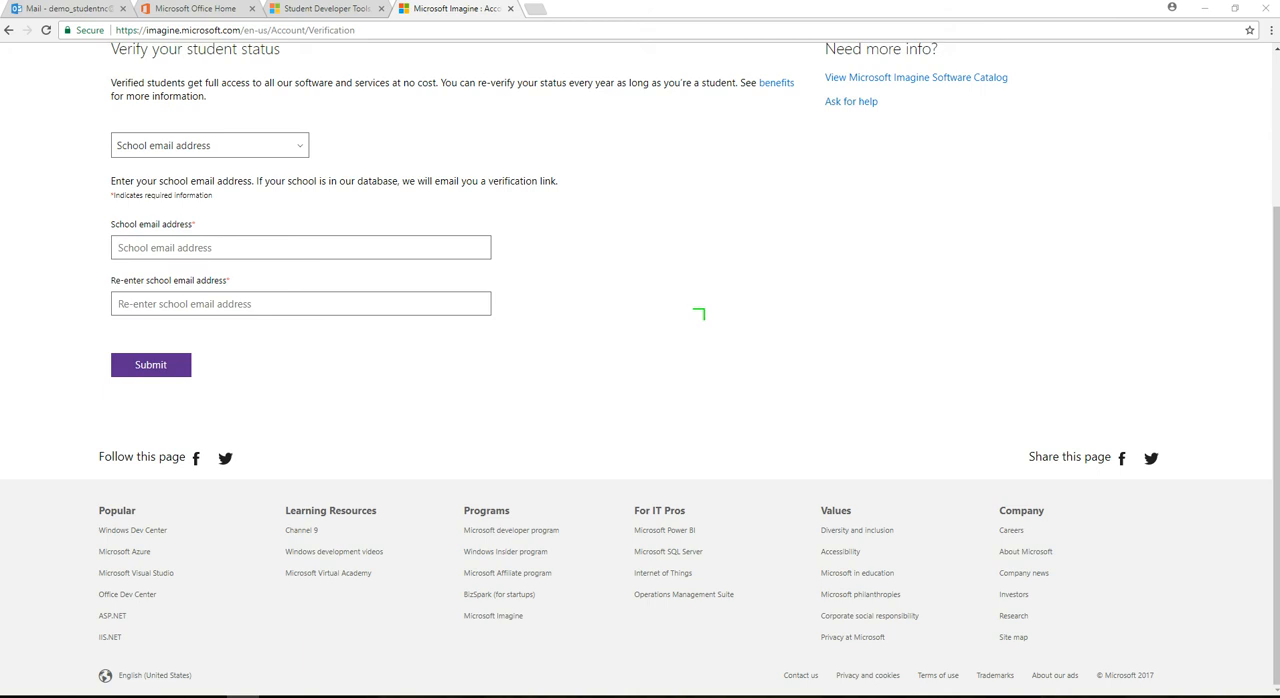
left_click(300, 247)
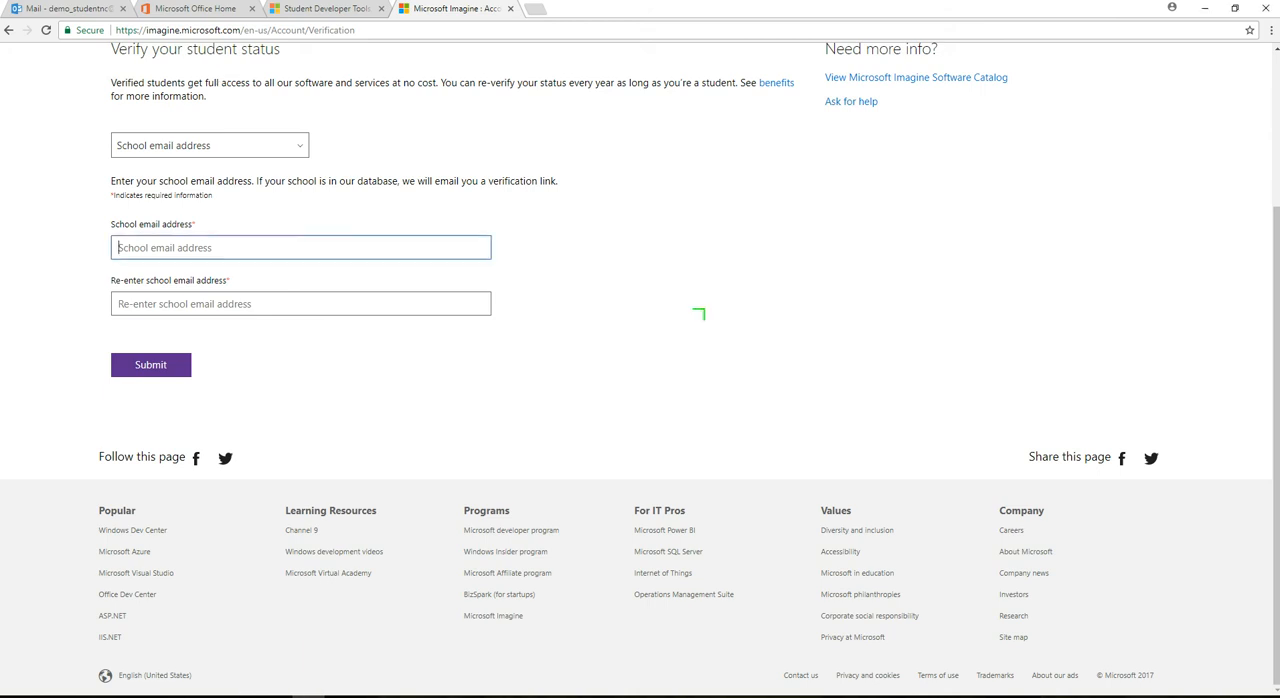
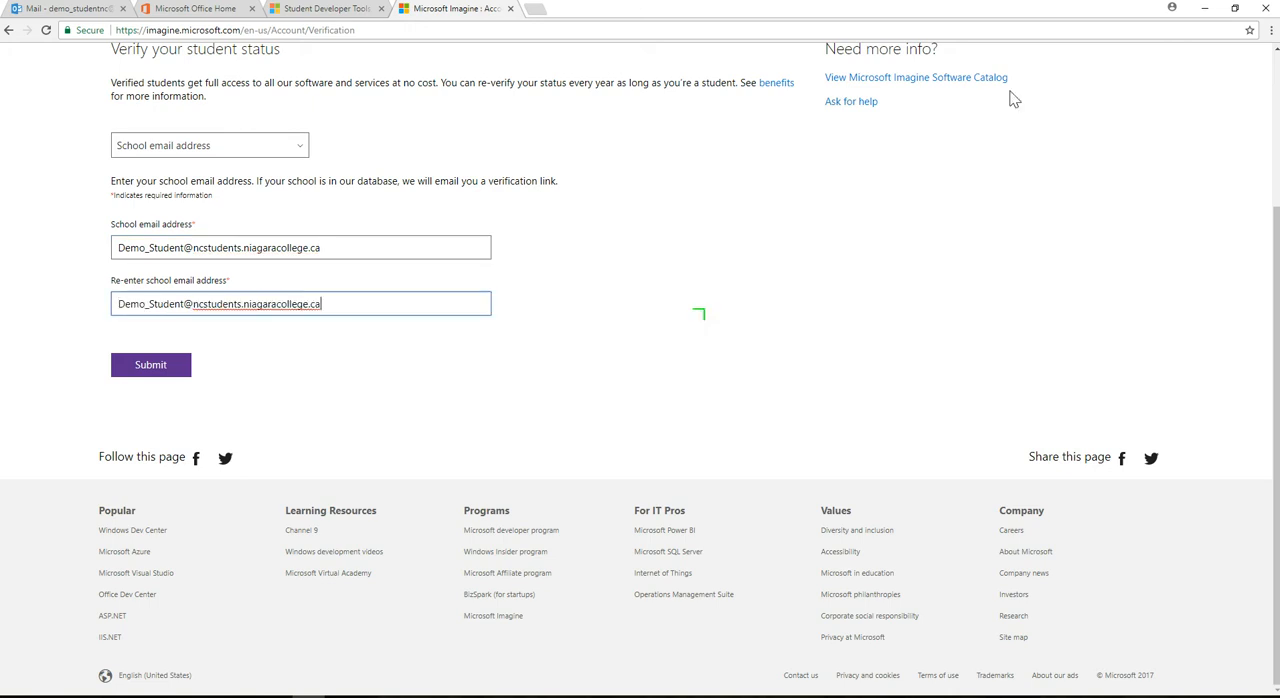
left_click(150, 364)
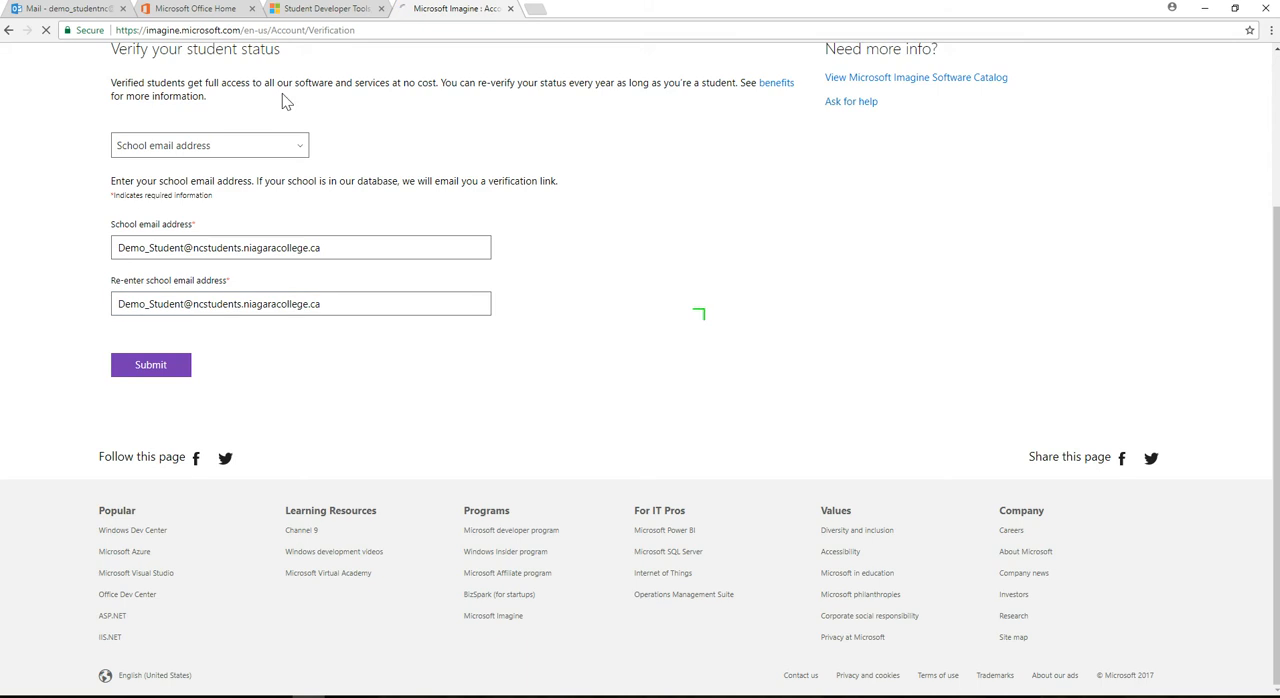
left_click(150, 364)
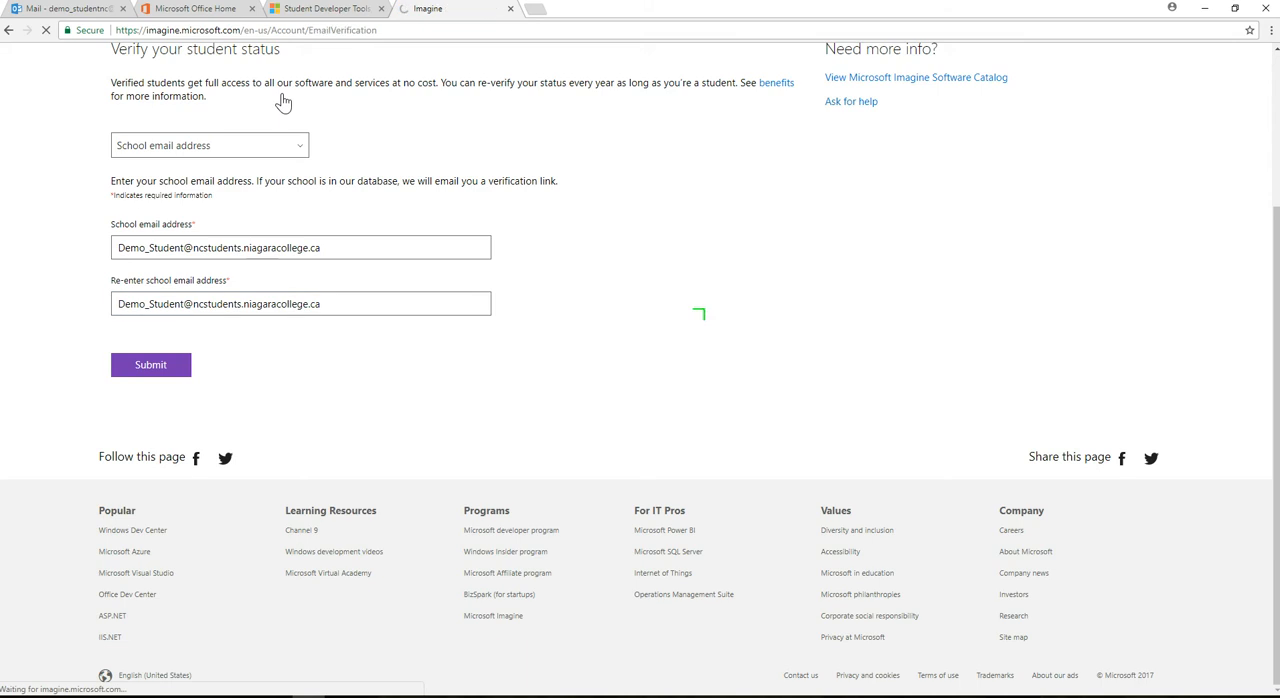
left_click(150, 364)
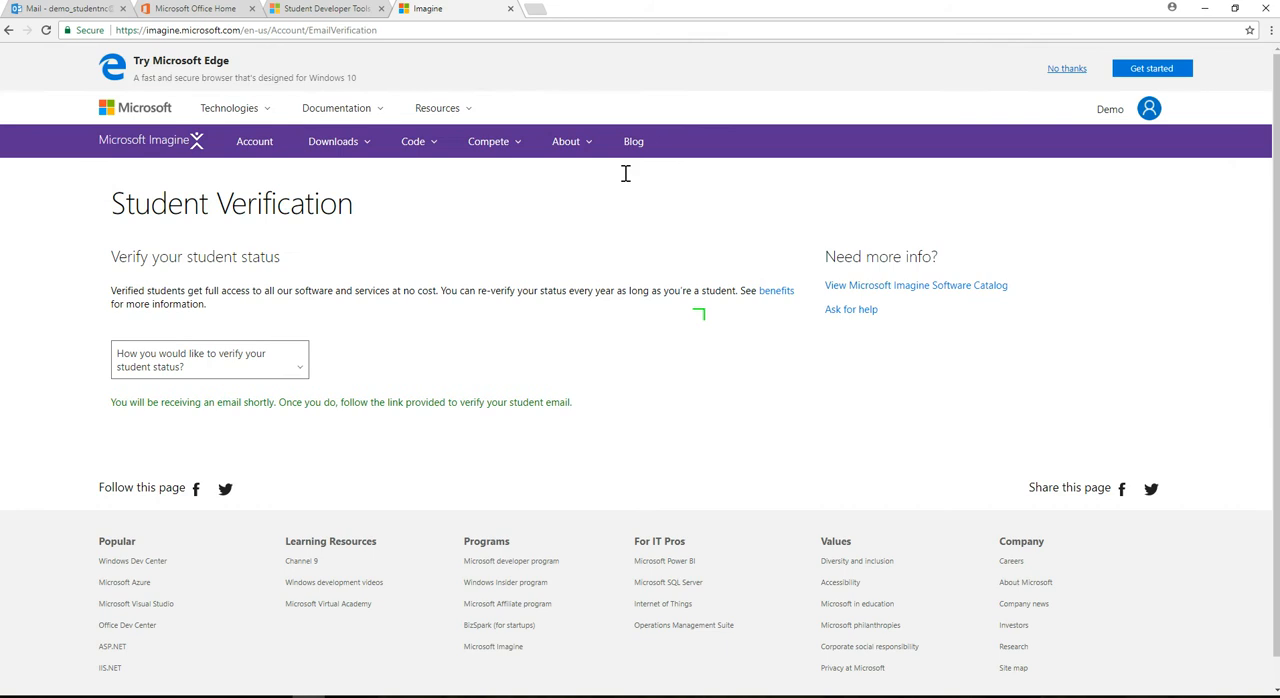
mouse_move(636, 168)
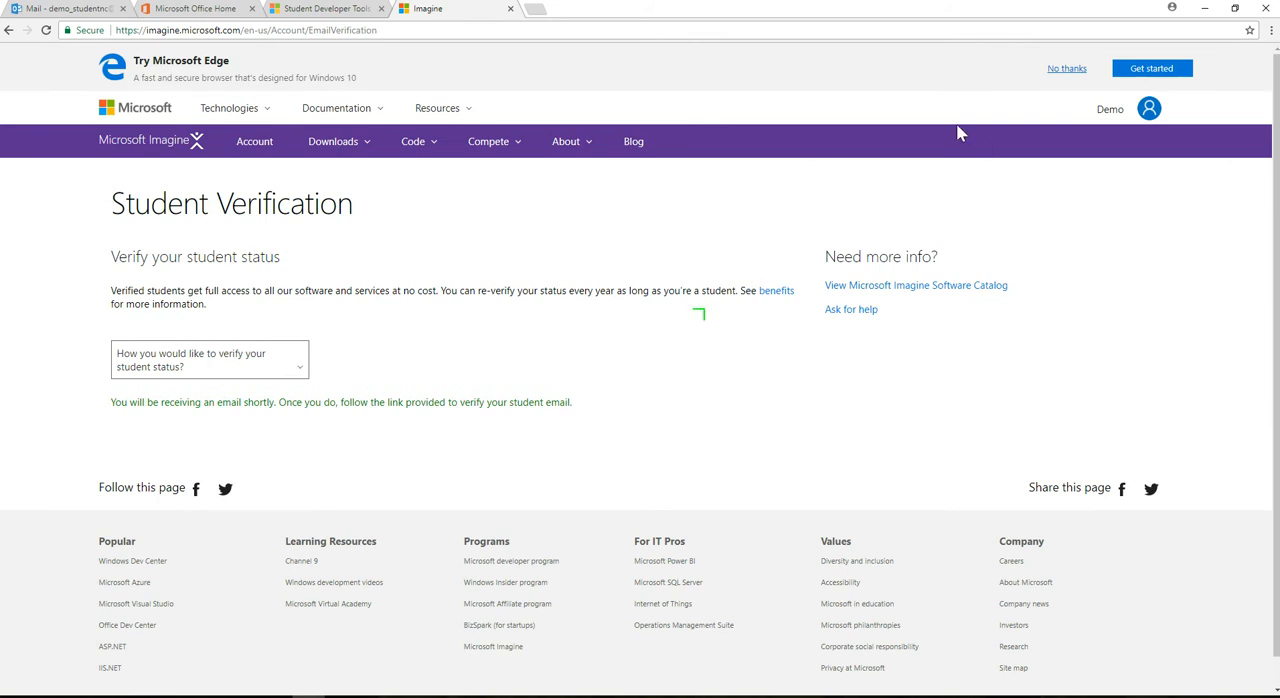
mouse_move(195, 8)
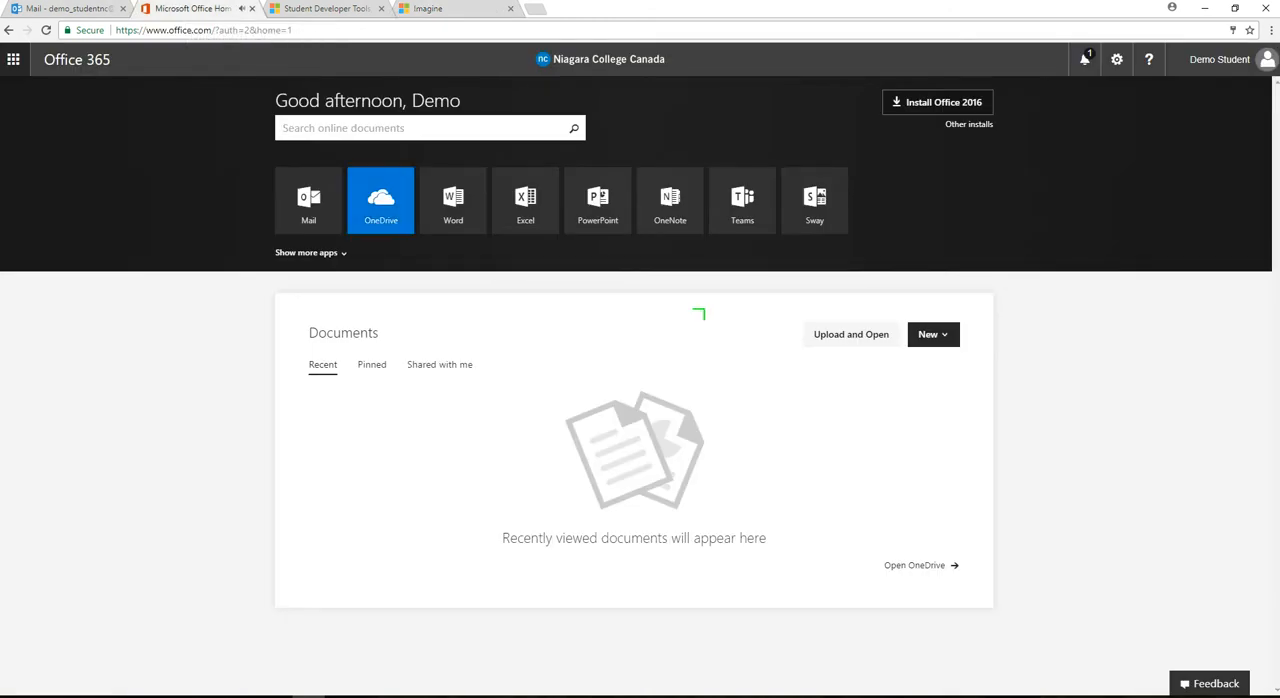
Open the school mailbox and zoom out to read the Microsoft verification email.
left_click(308, 200)
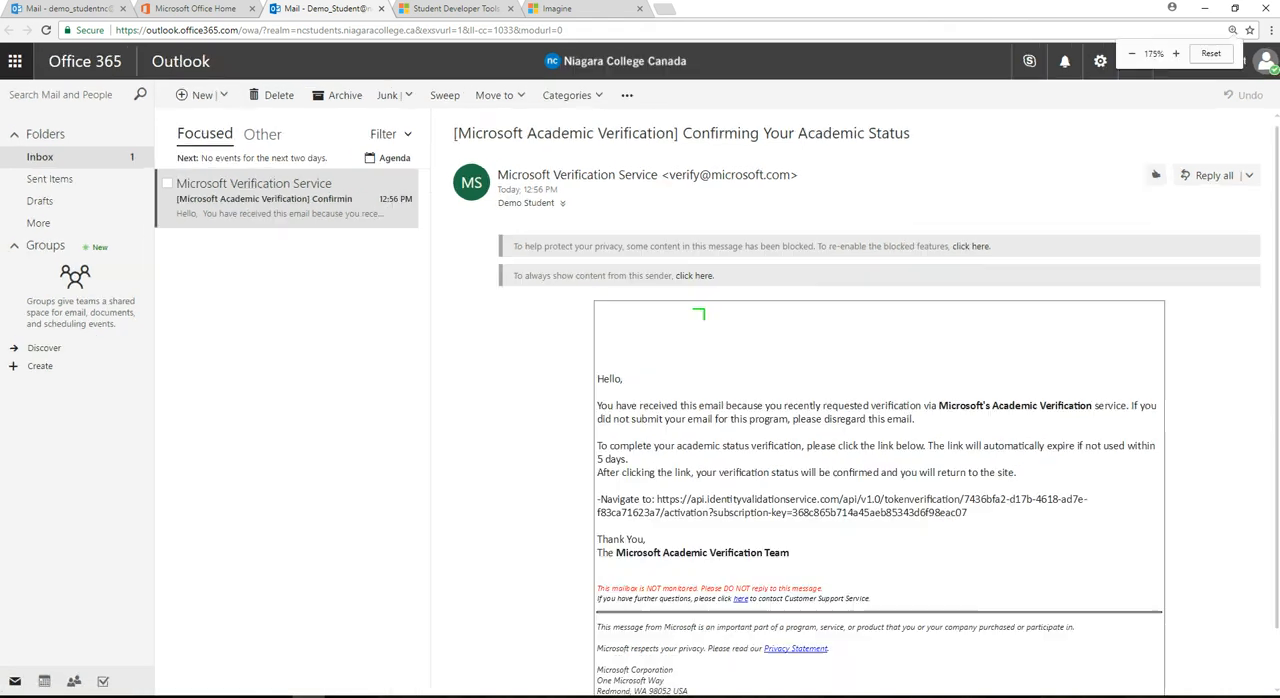
left_click(1176, 53)
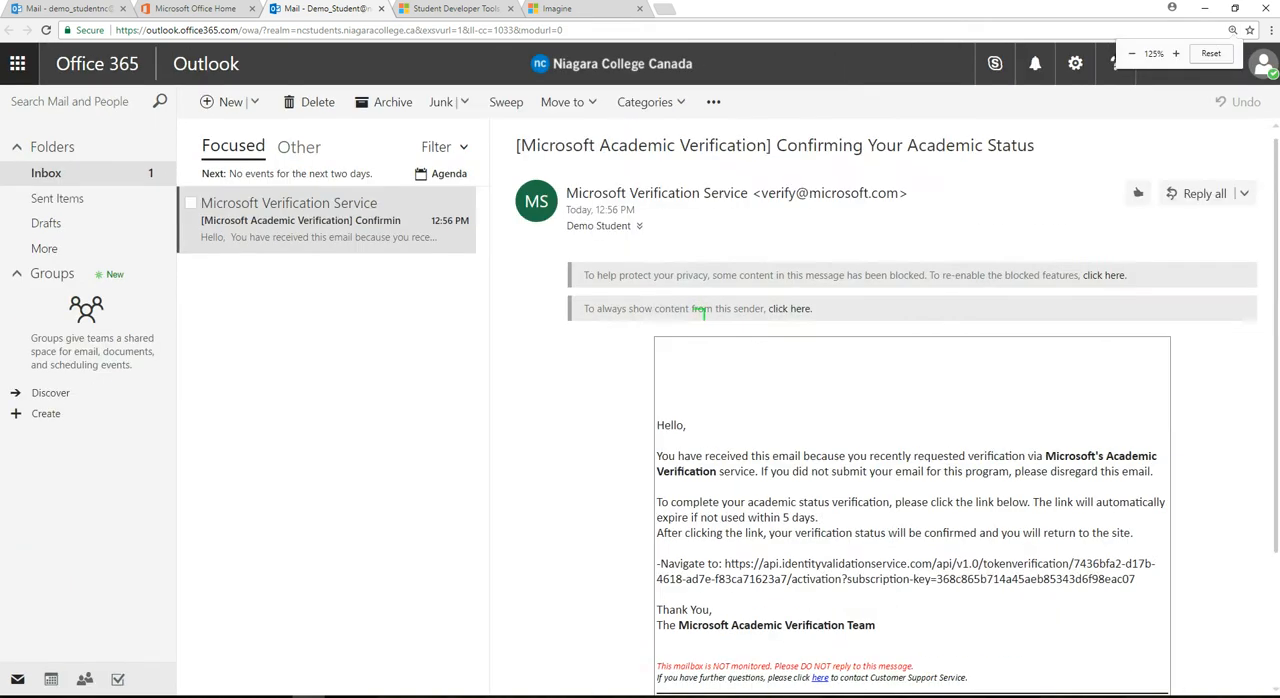
scroll("down", 3)
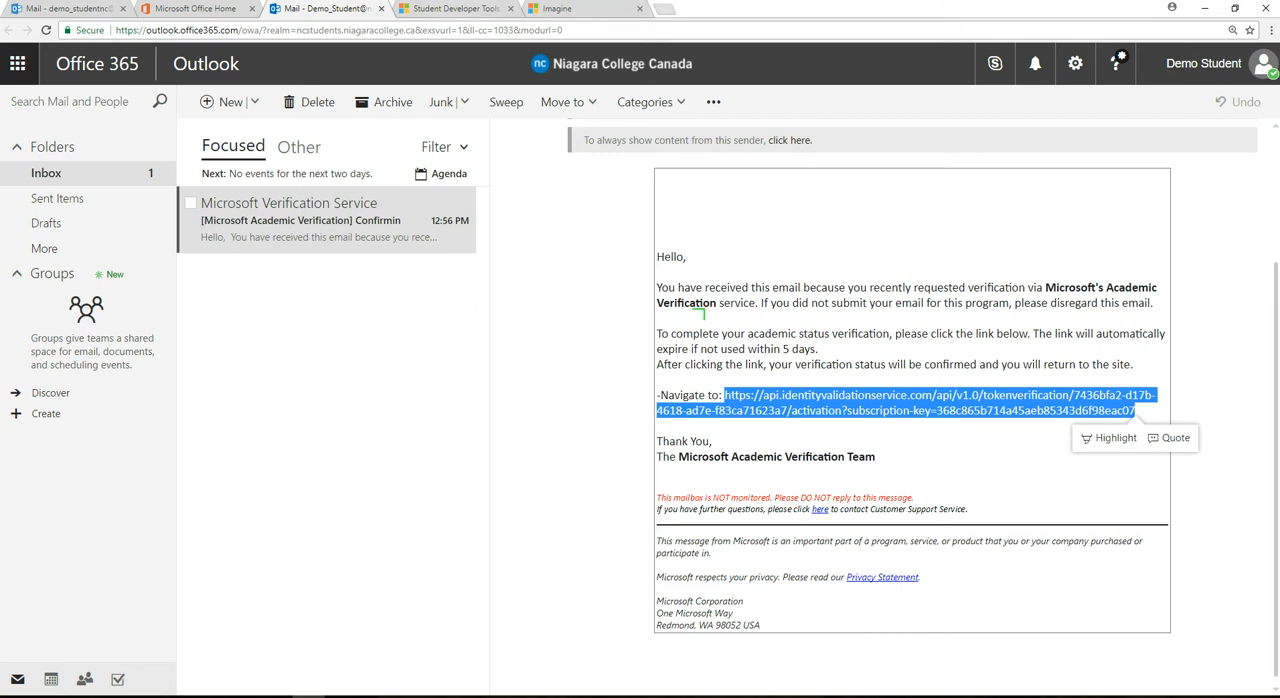
Open the identityvalidationservice.com verification link in a new tab and review the account page.
left_click(672, 8)
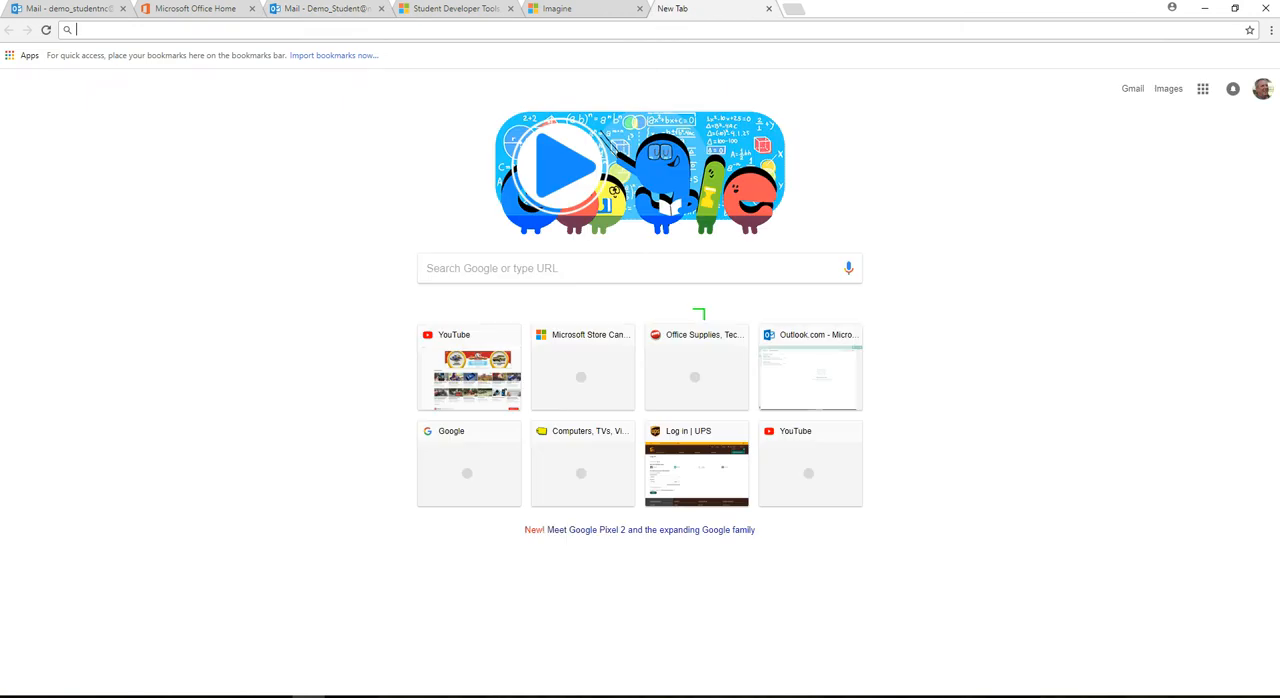
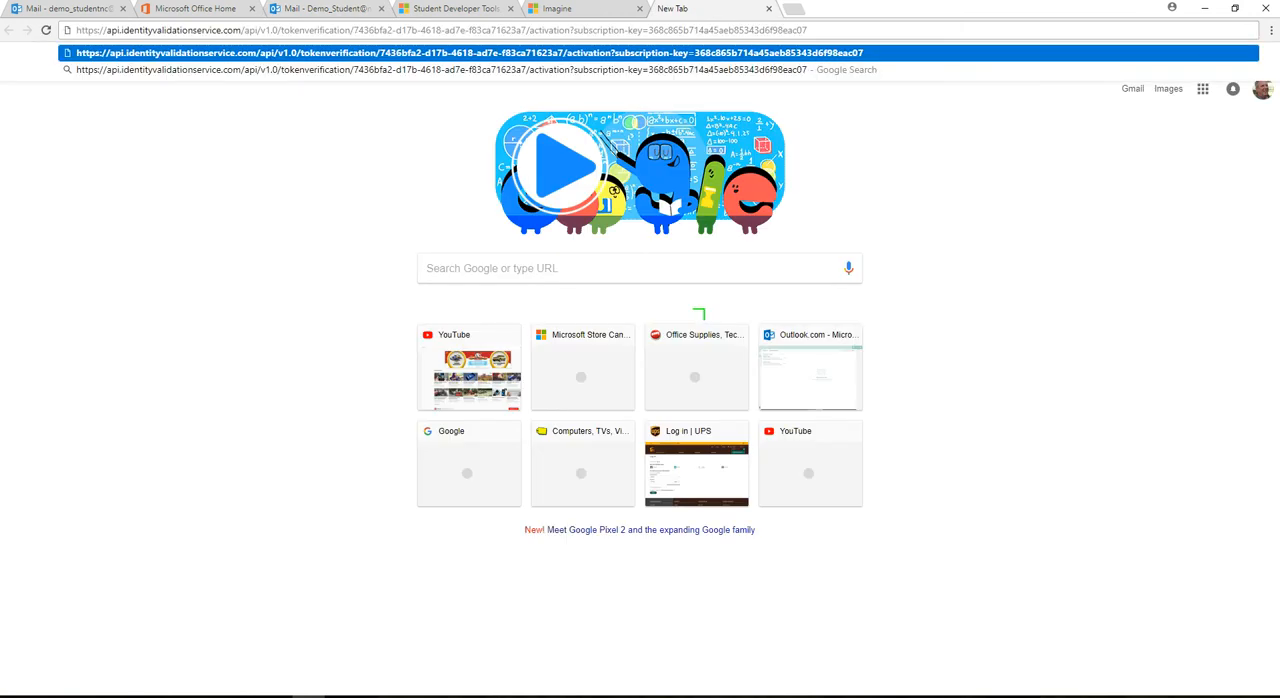
key("Return")
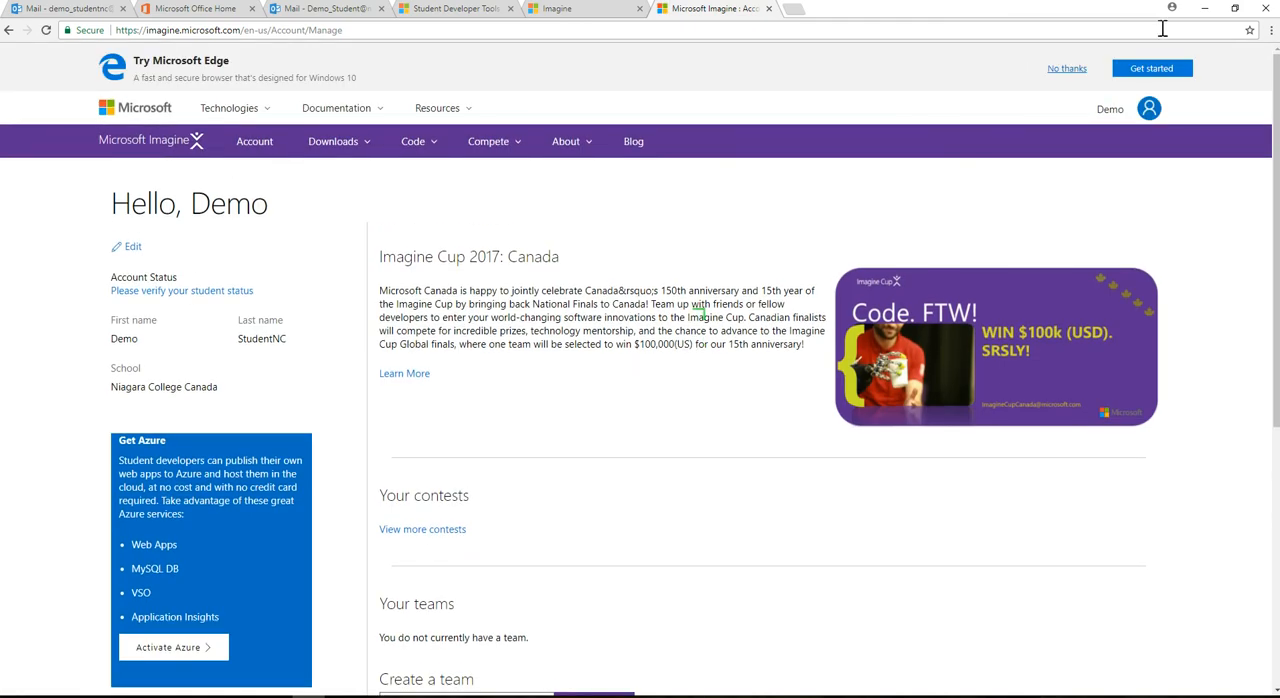
mouse_move(1244, 128)
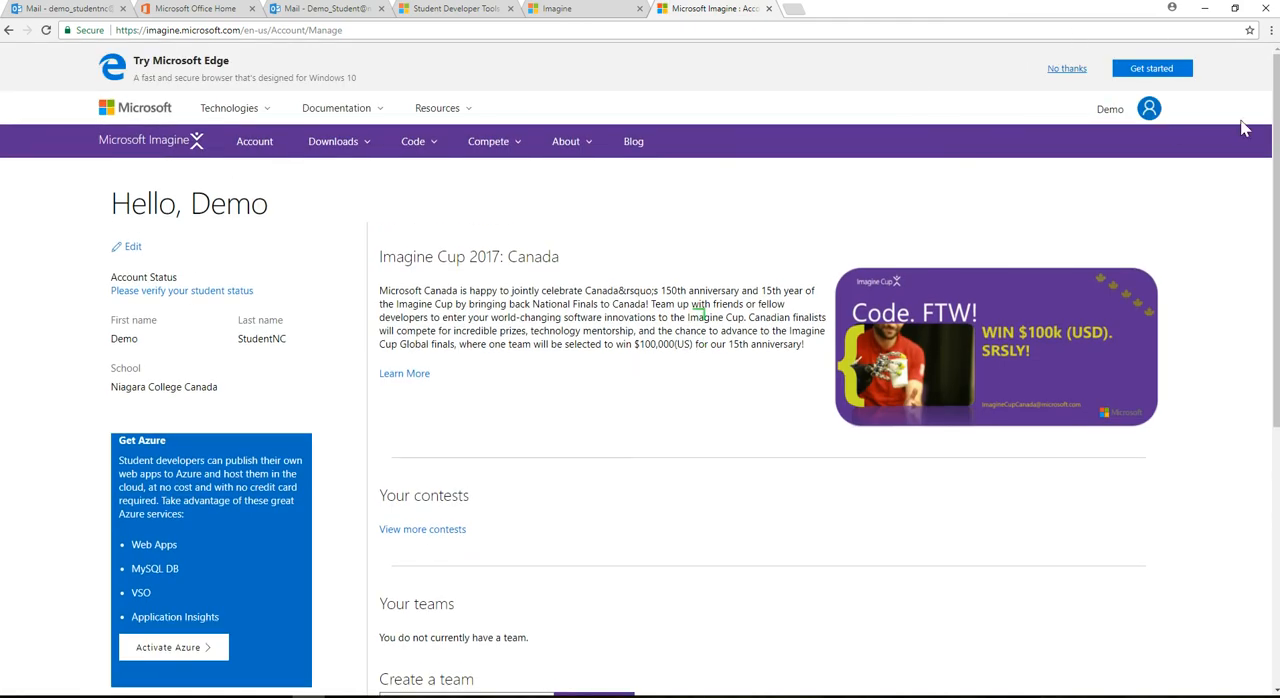
scroll("down", 3)
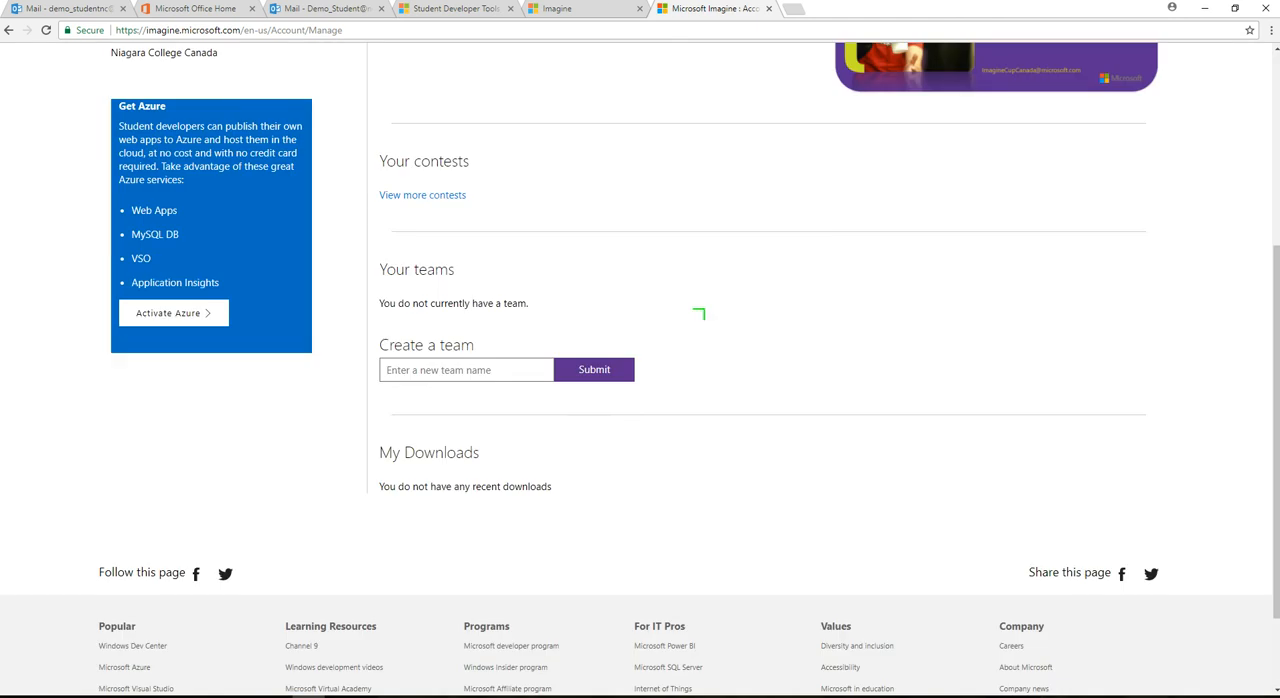
scroll("up", 3)
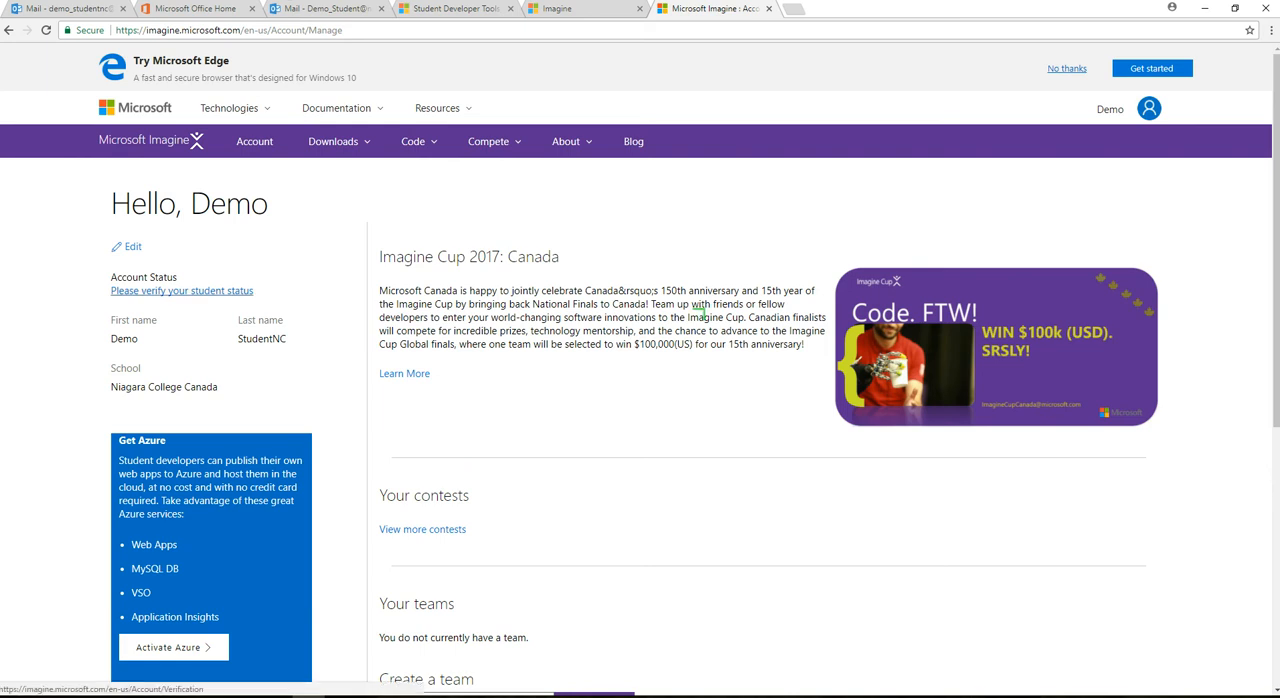
mouse_move(585, 8)
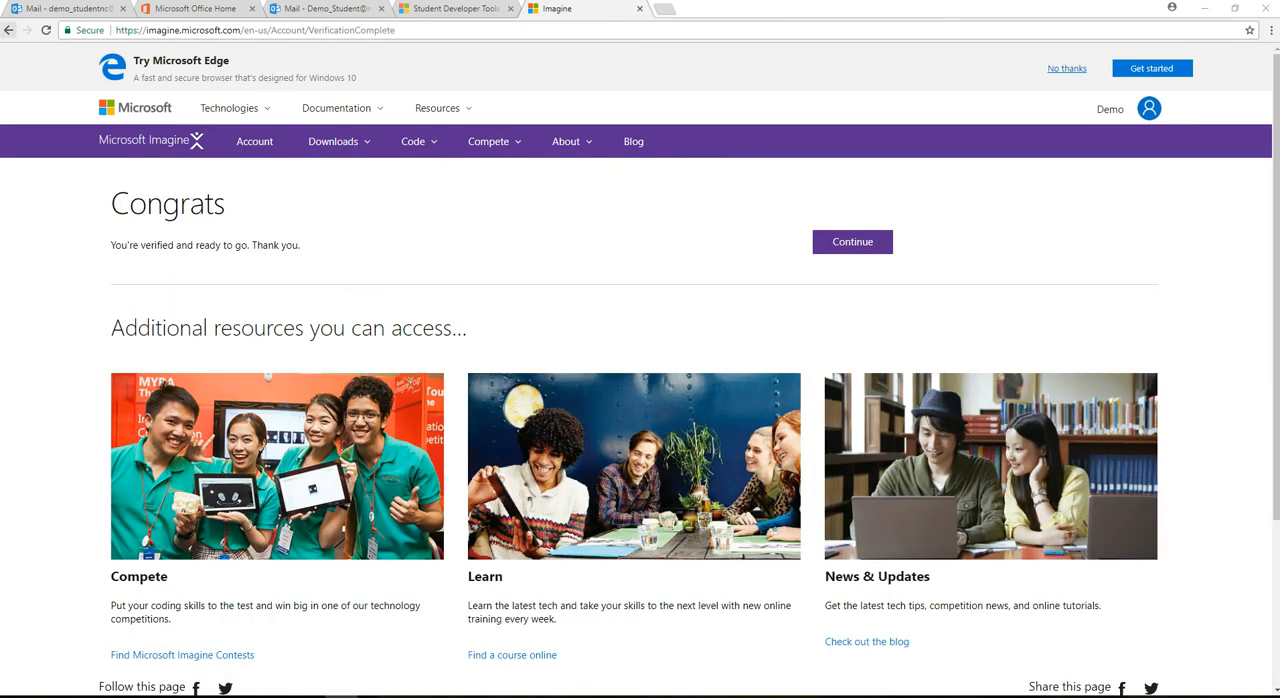
Complete the verification prompts and confirm status Verified, expiring 10/05/2018.
left_click(851, 241)
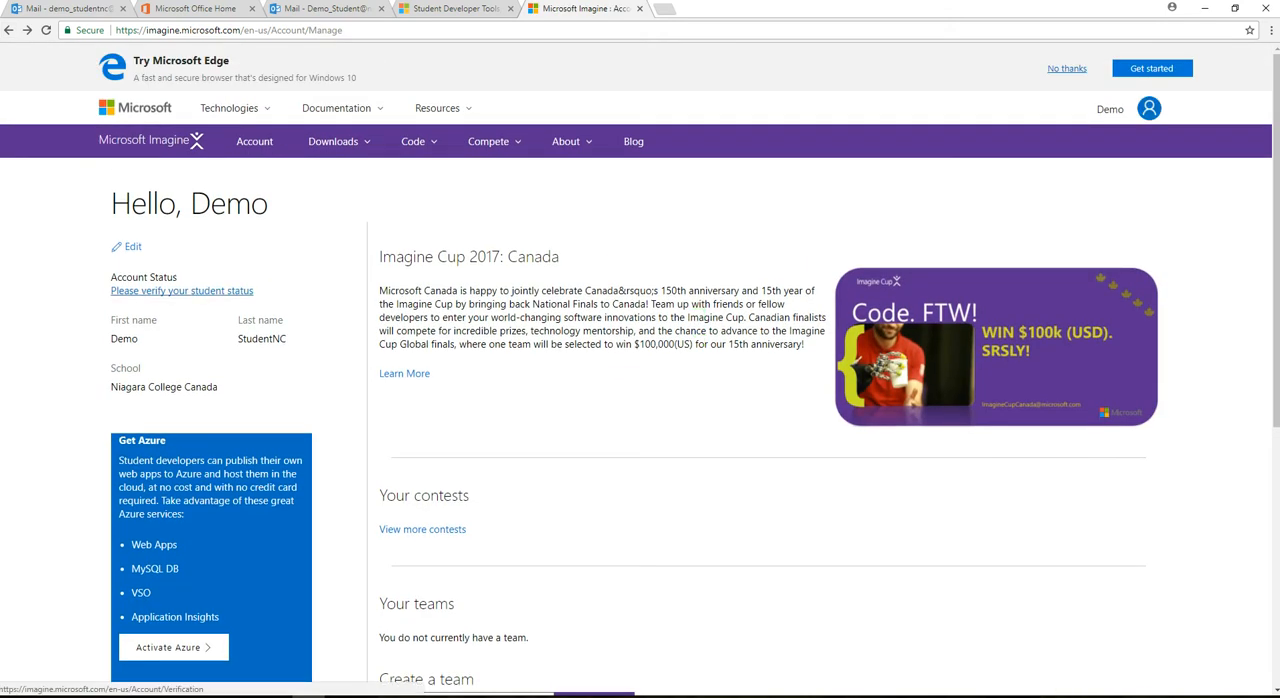
left_click(181, 290)
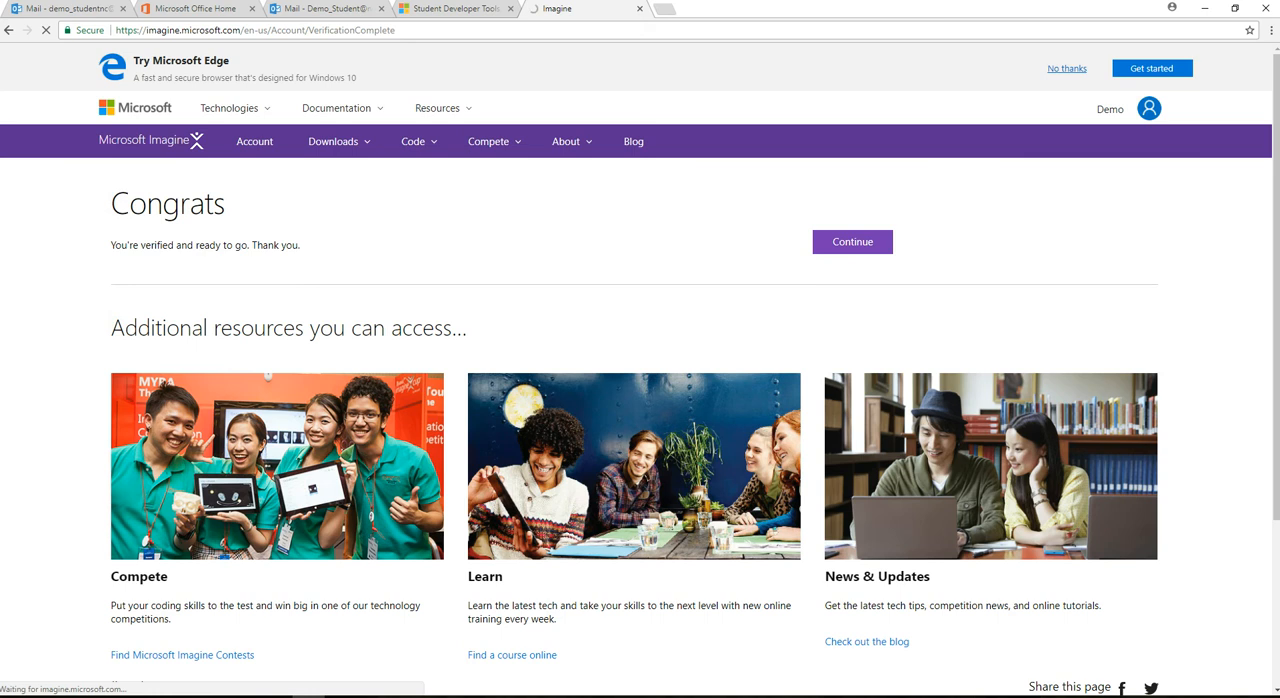
left_click(851, 241)
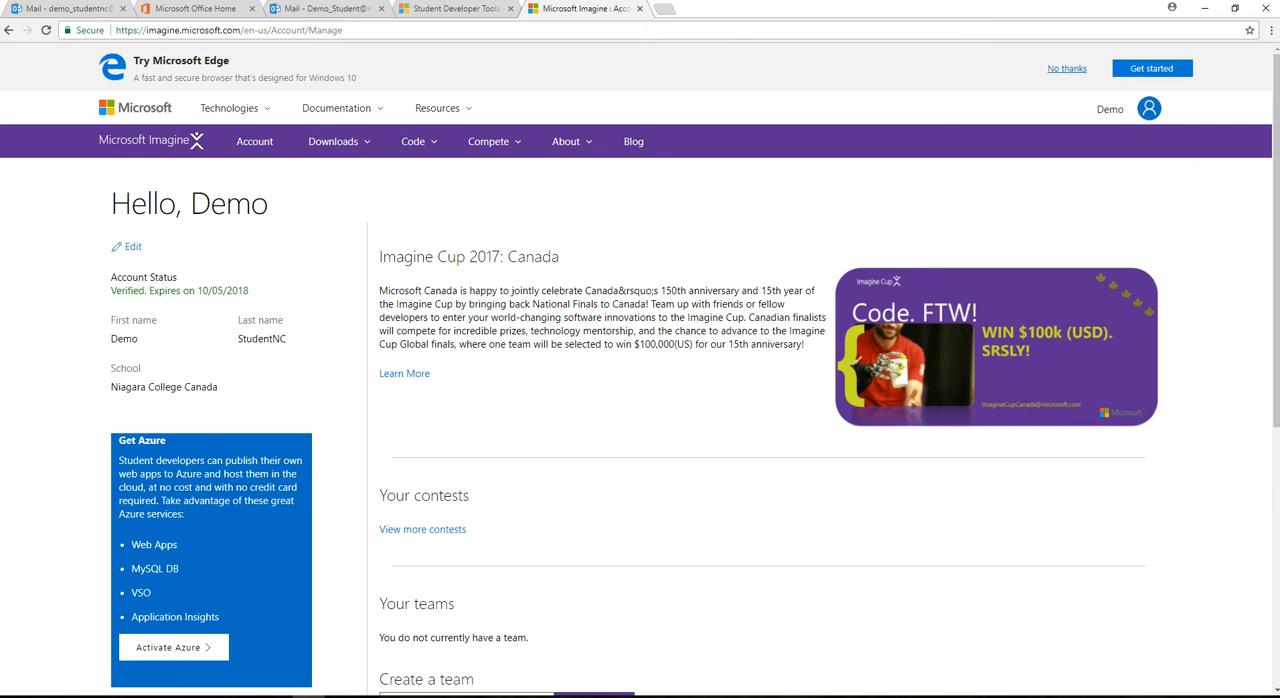
mouse_move(526, 38)
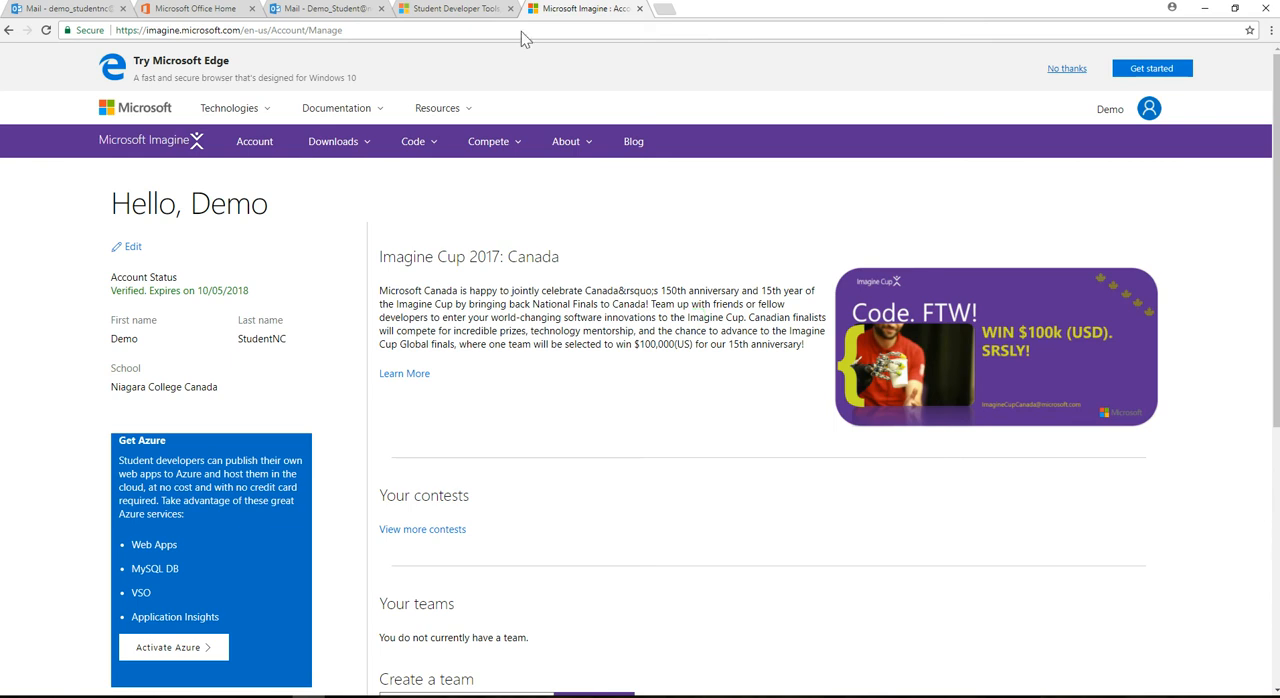
mouse_move(628, 120)
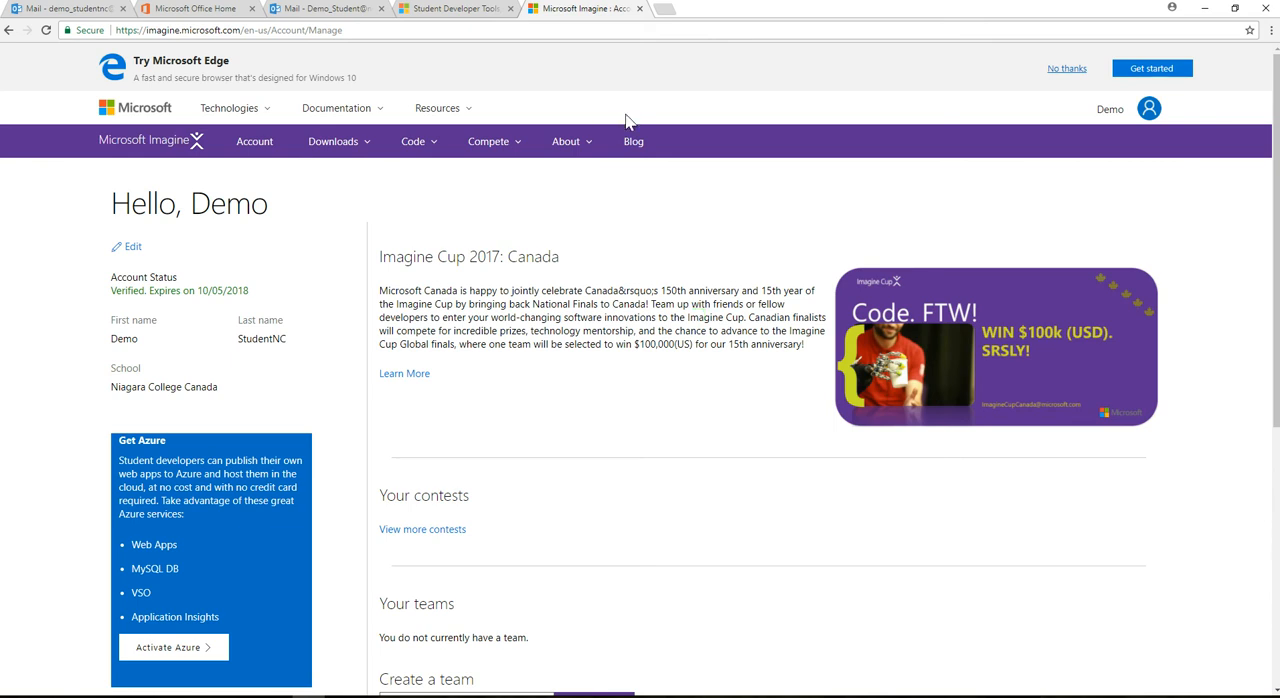
scroll("down", 3)
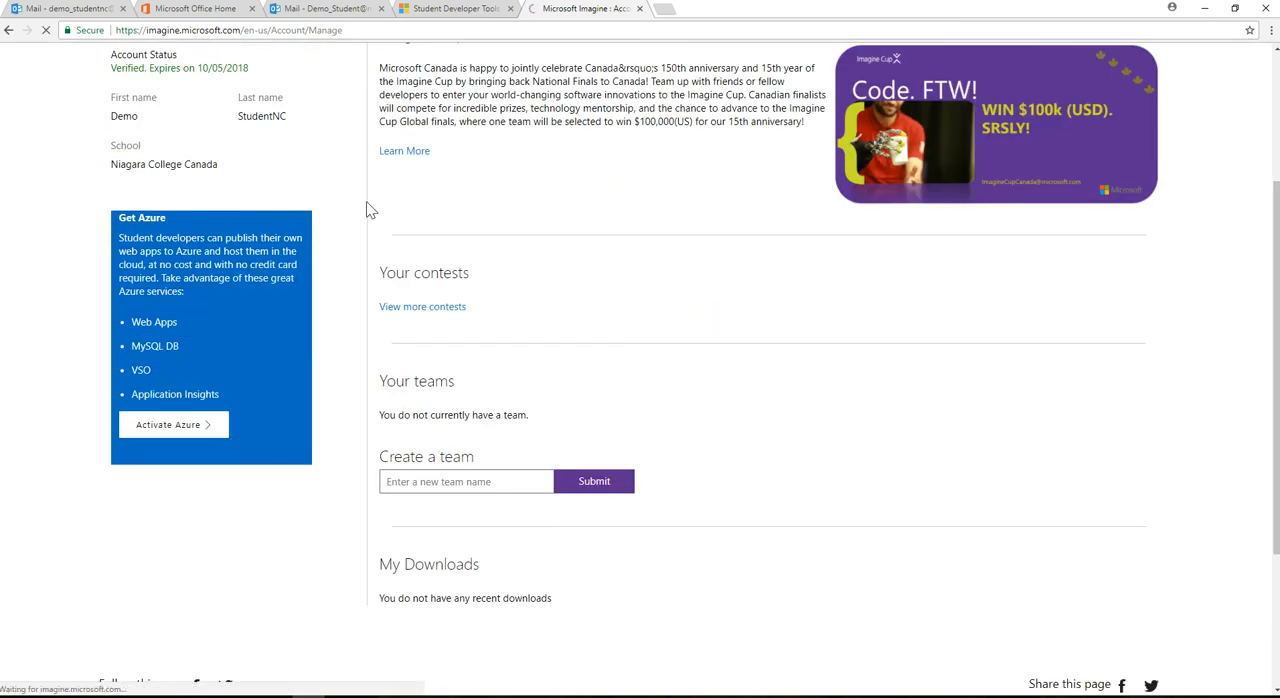
Activate Azure from the Get Azure box and register for Azure for Students.
left_click(173, 425)
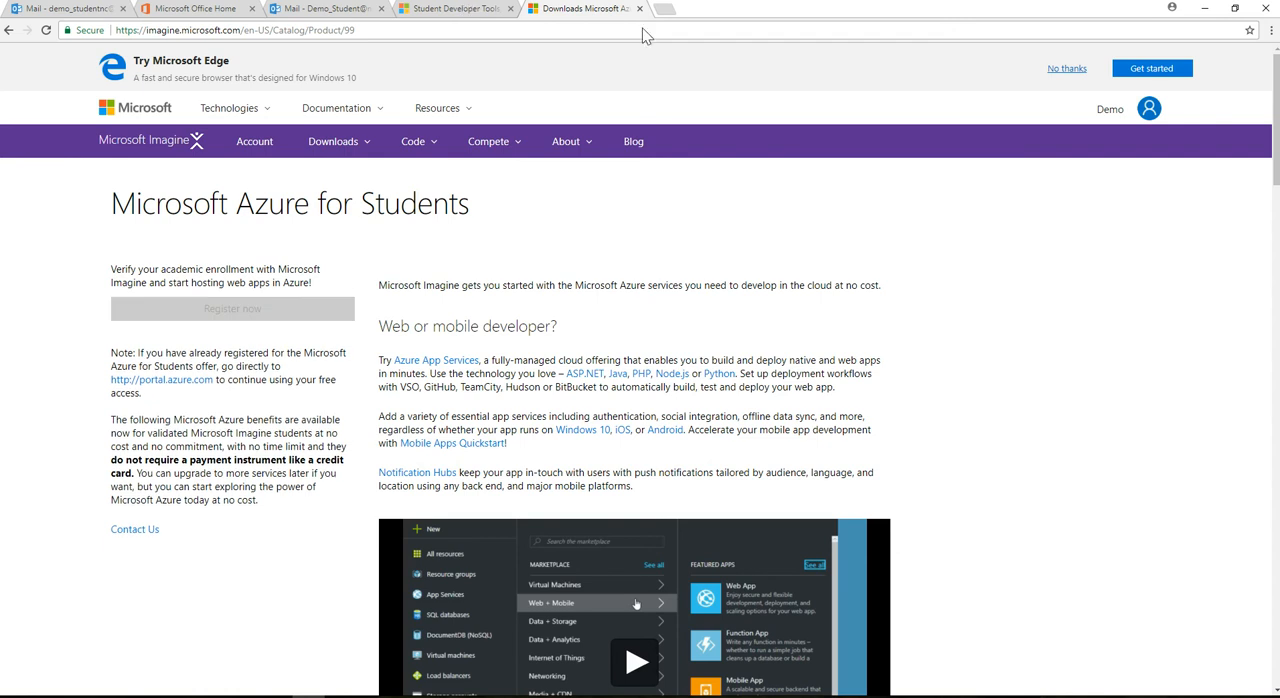
left_click(232, 308)
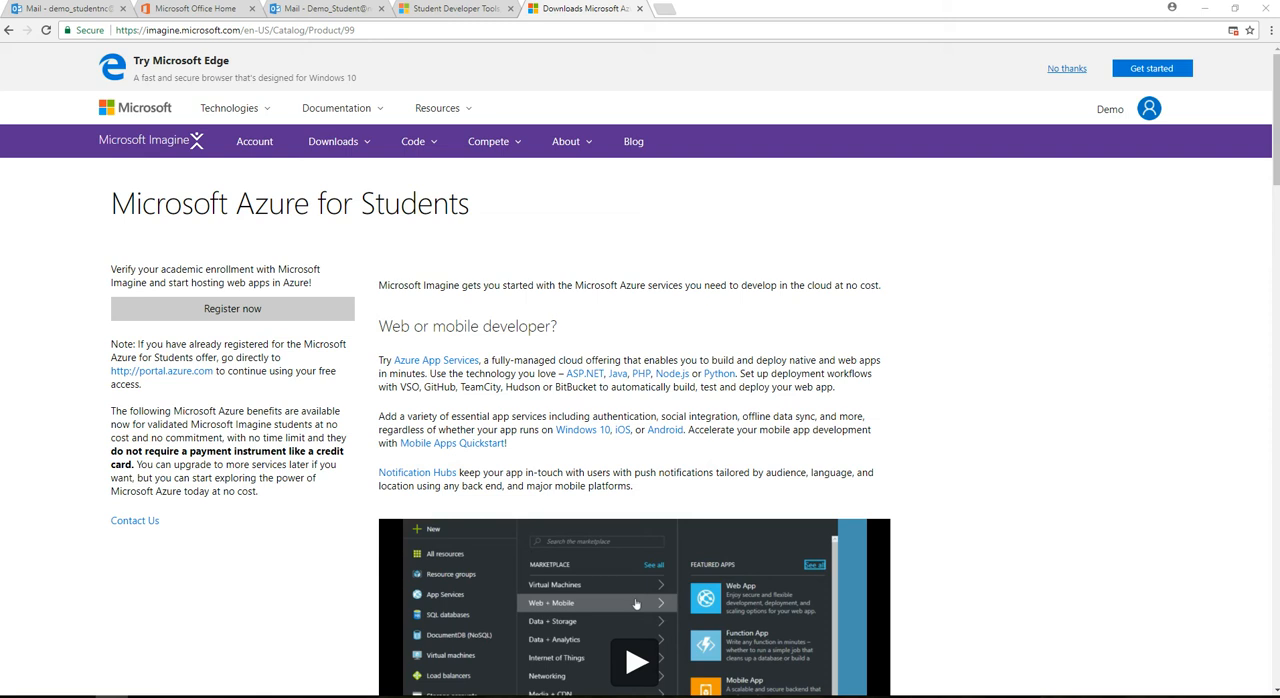
left_click(232, 308)
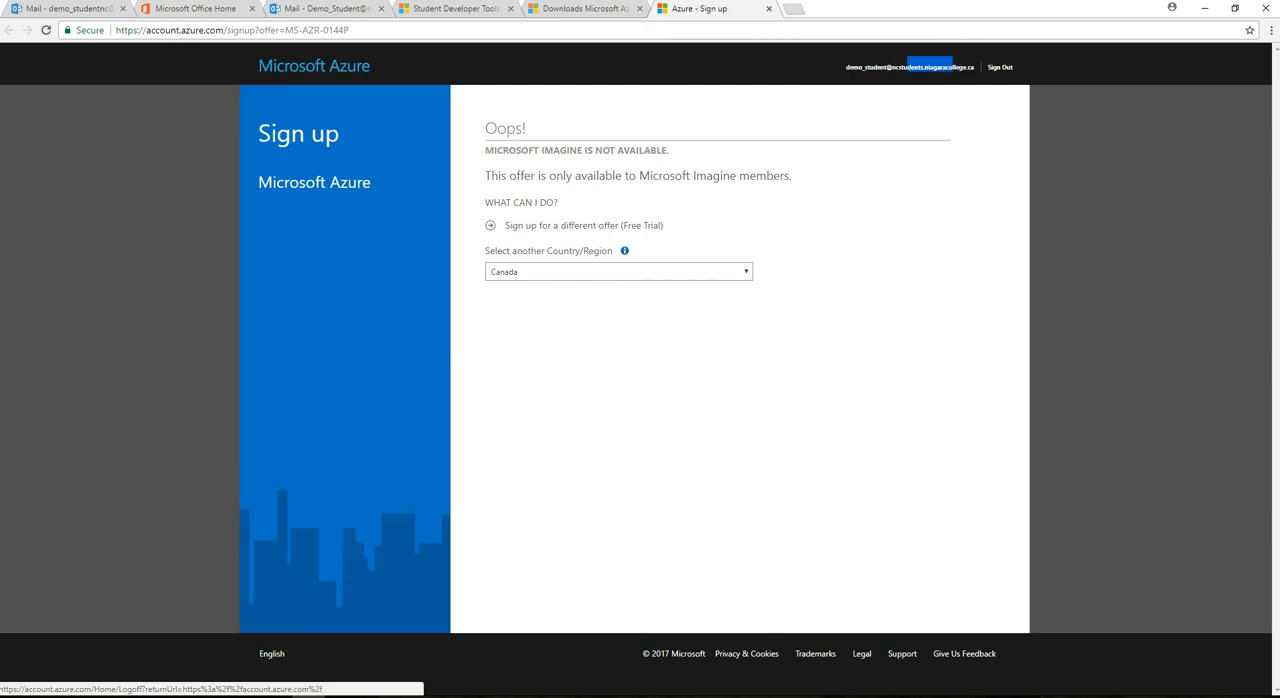
Sign the school account out from the Azure 'Oops!' sign-up page.
left_click(999, 67)
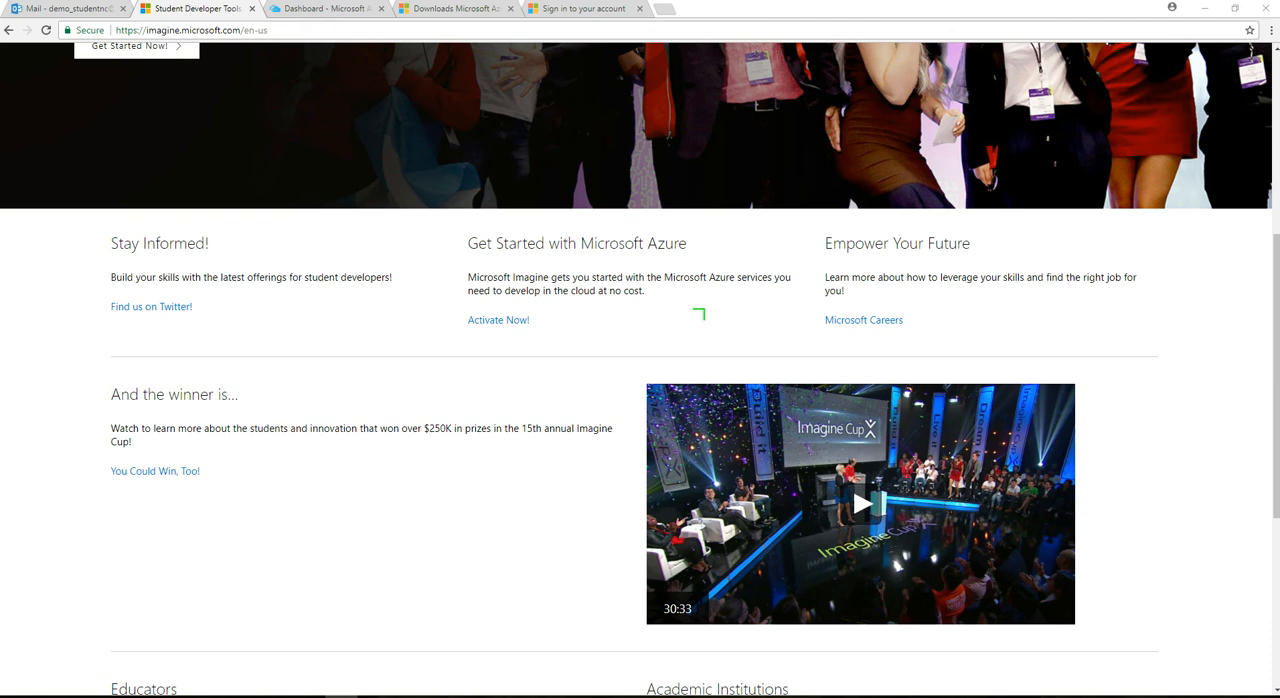
Activate Azure for Students from the Imagine home page and follow the portal.azure.com link.
scroll("up", 3)
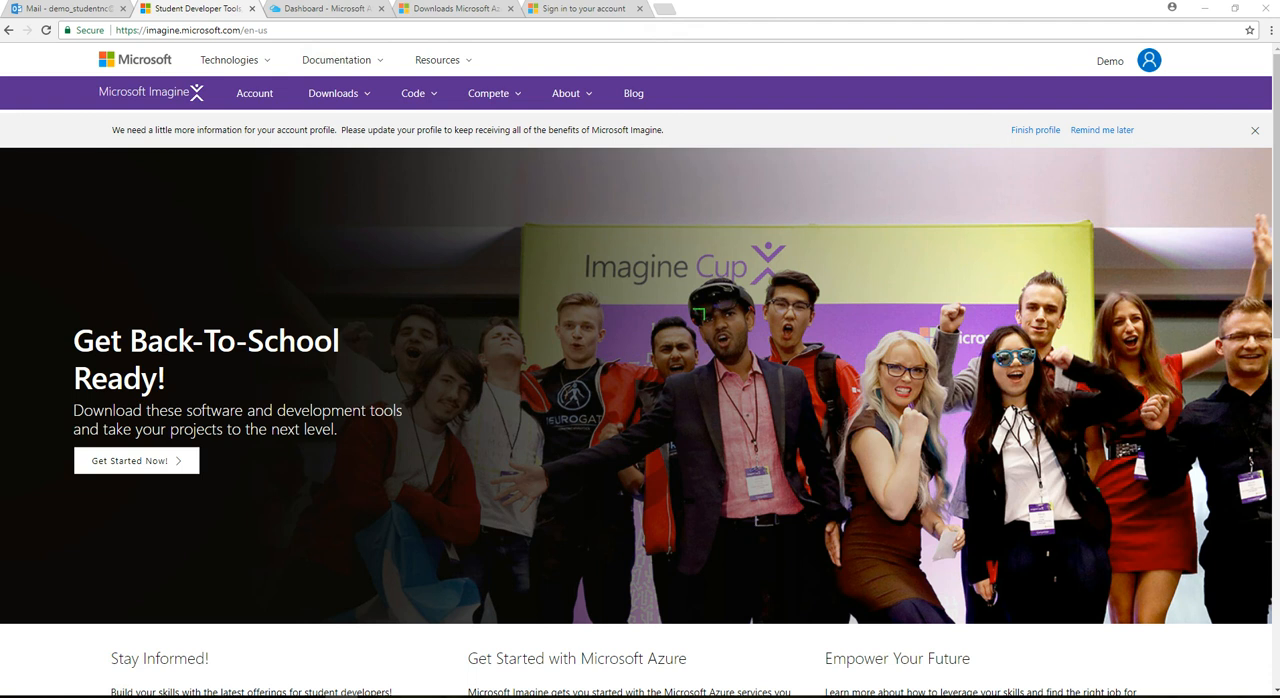
scroll("down", 3)
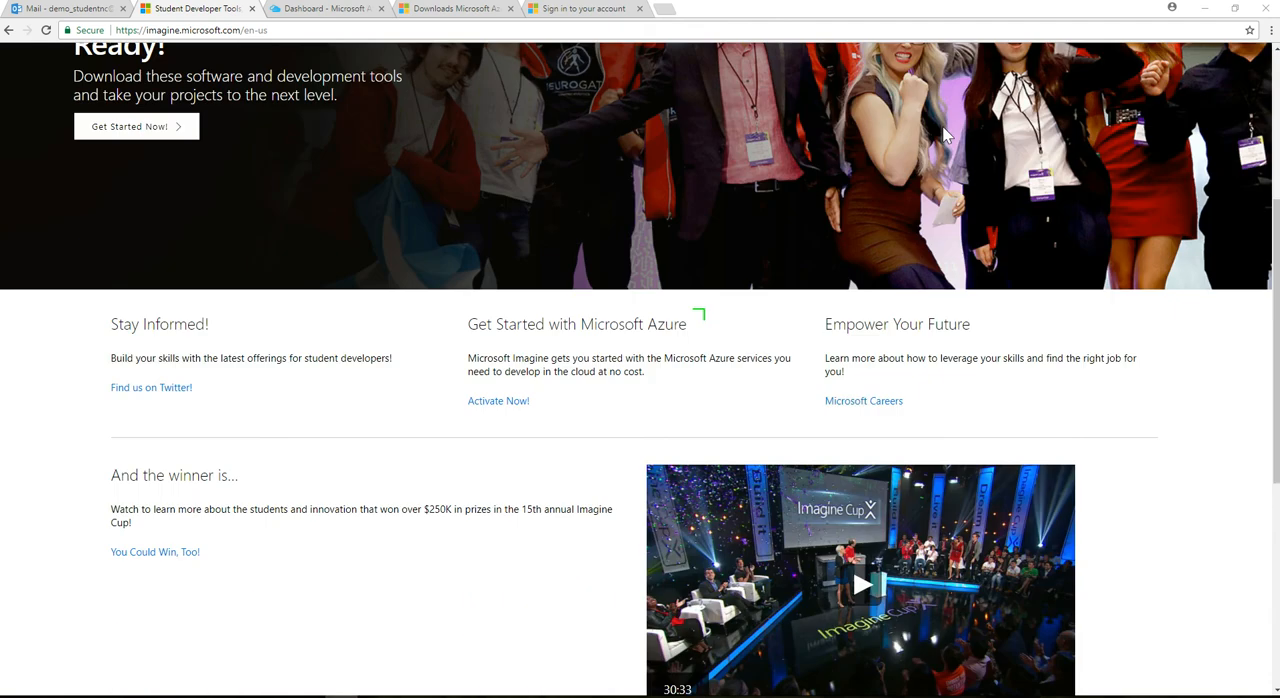
left_click(498, 400)
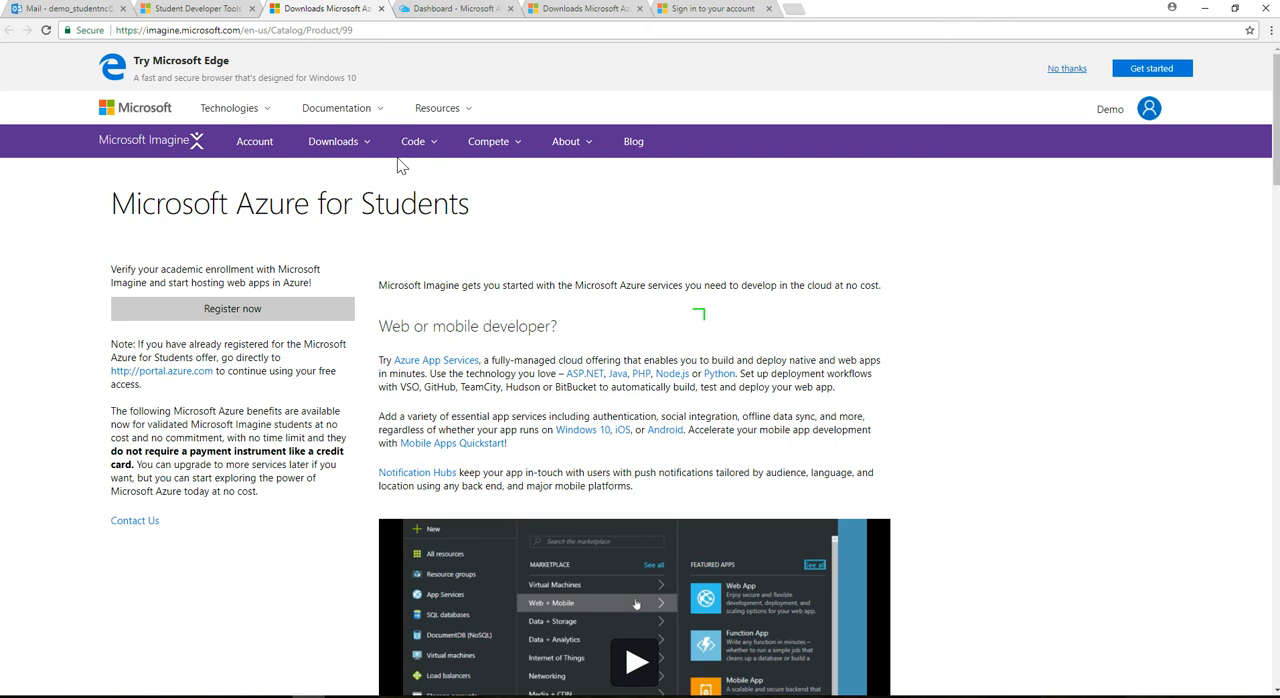
mouse_move(344, 112)
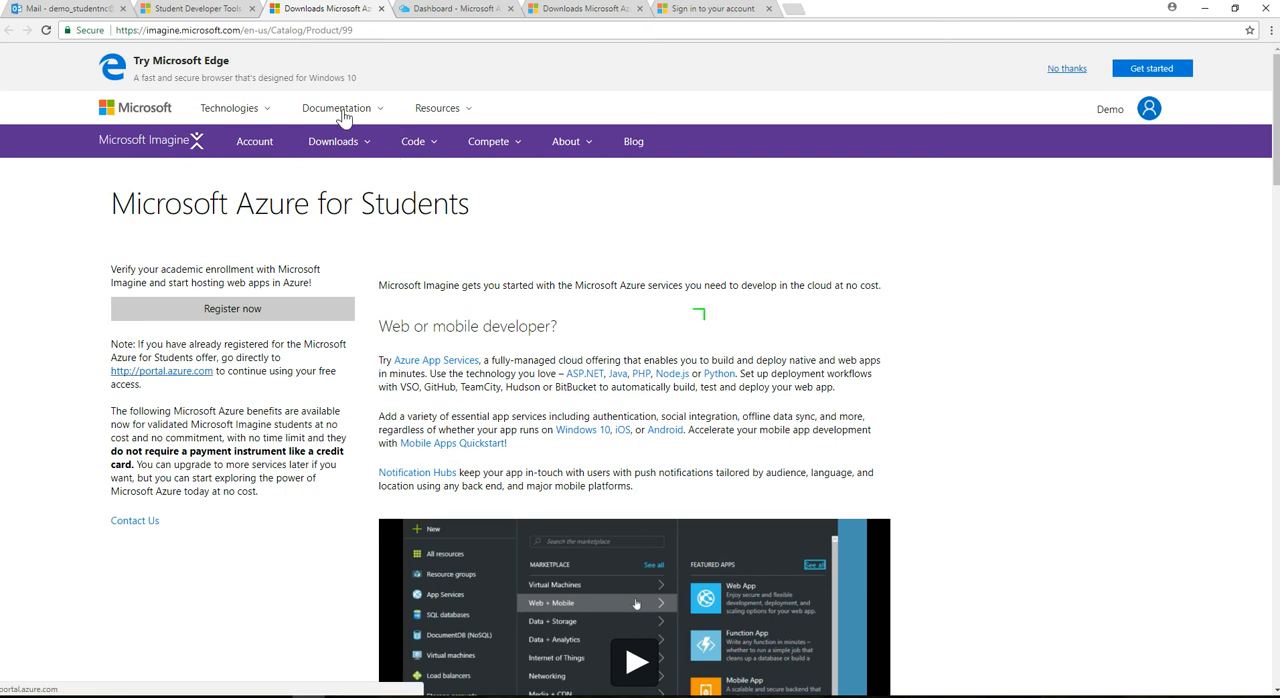
left_click(162, 371)
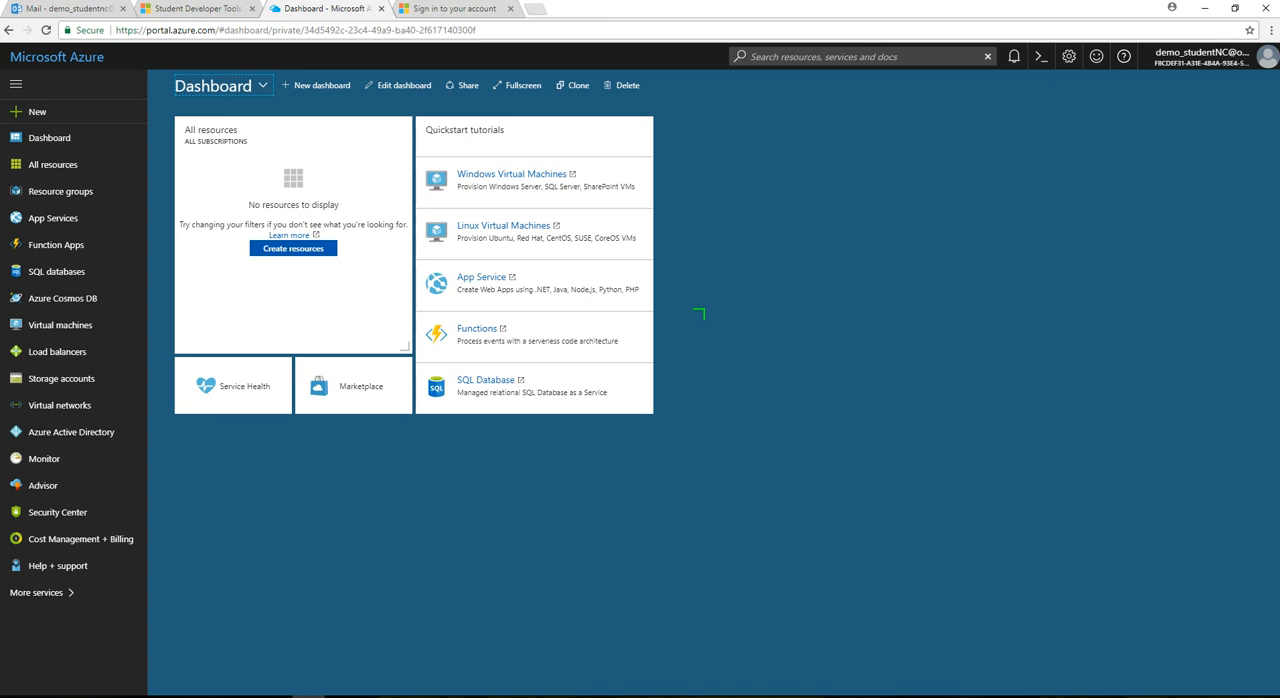
View the loaded Azure portal dashboard with no resources and quickstart tutorials.
left_click(511, 8)
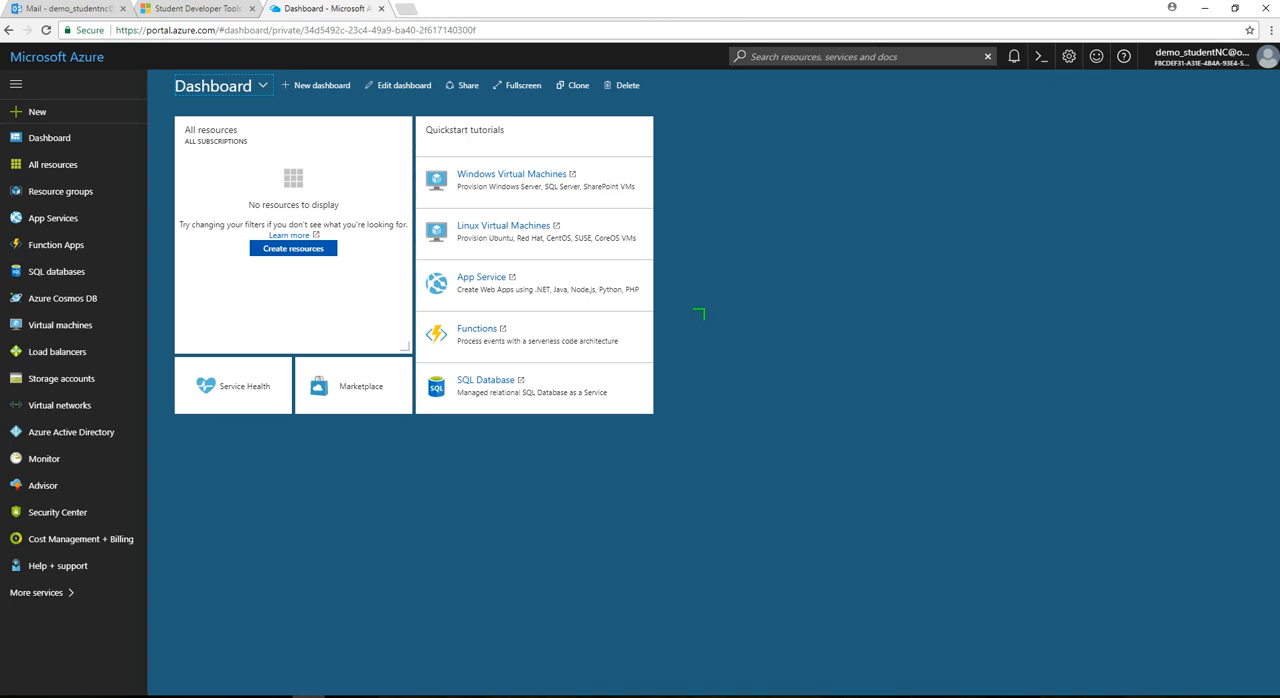